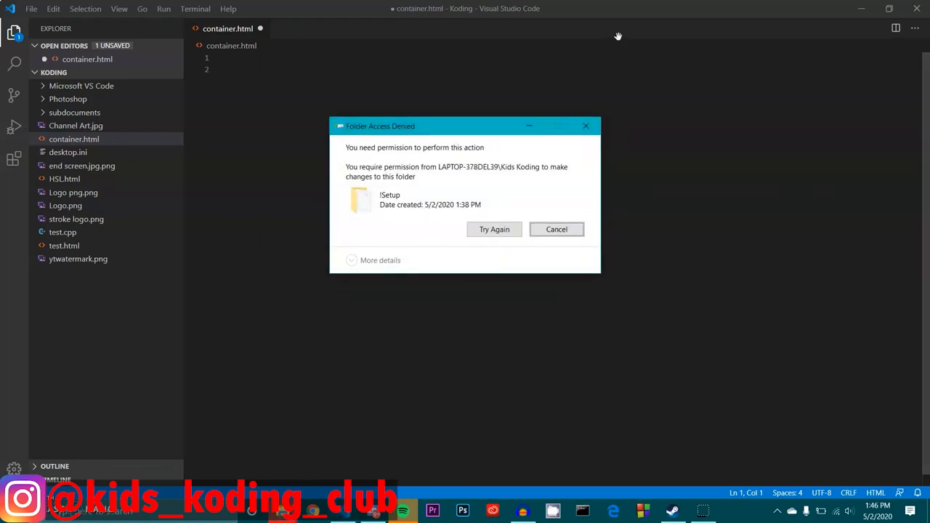
- Dismiss the folder warning and add a <p id="demo"> paragraph followed by a <script> block
{"action": "left_click", "coordinate": [555, 230]}
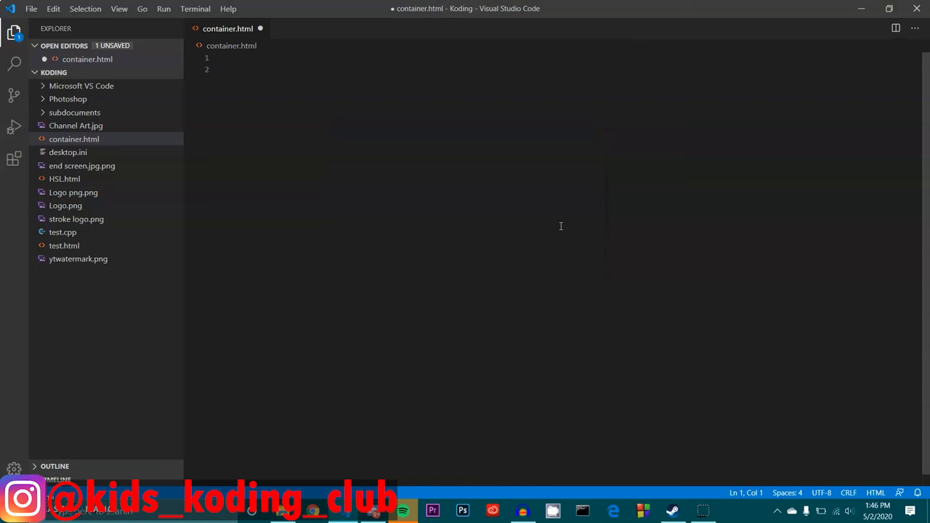
{"action": "type", "text": "<p id"}
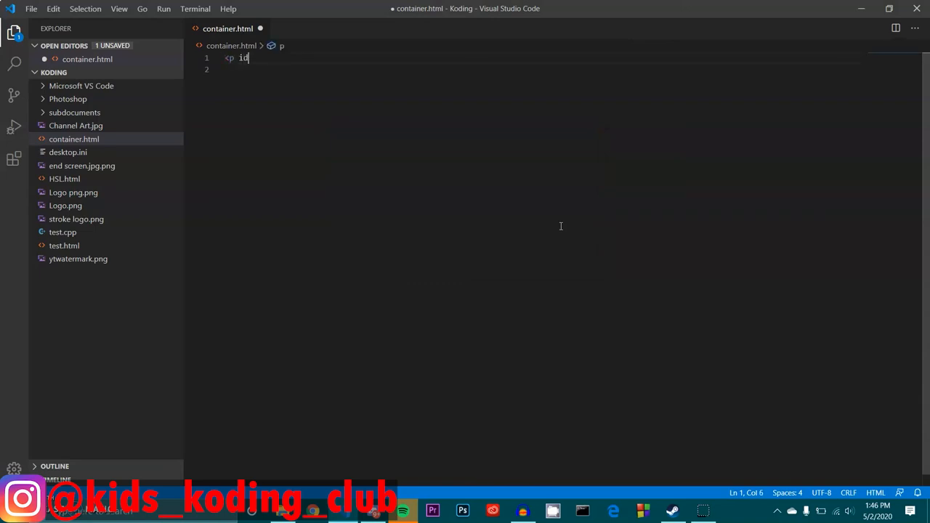
{"action": "type", "text": "=\"d\""}
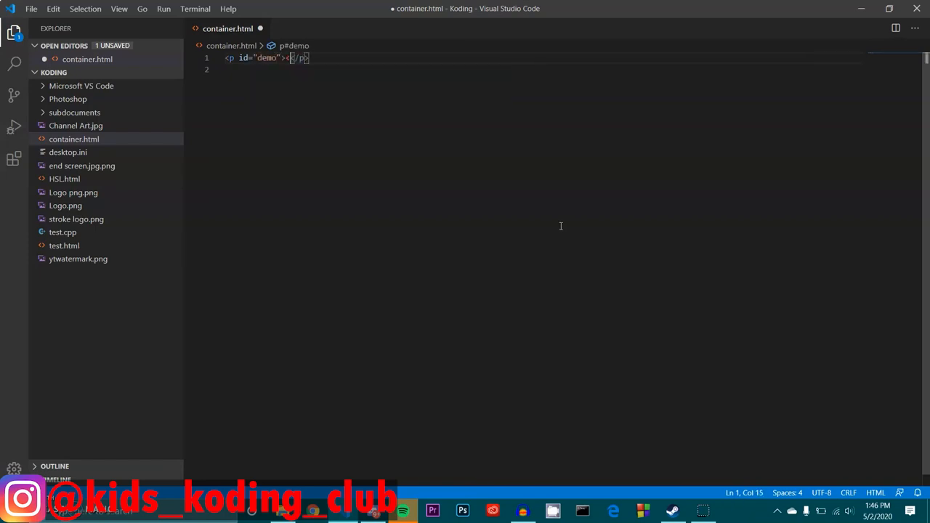
{"action": "type", "text": "</p"}
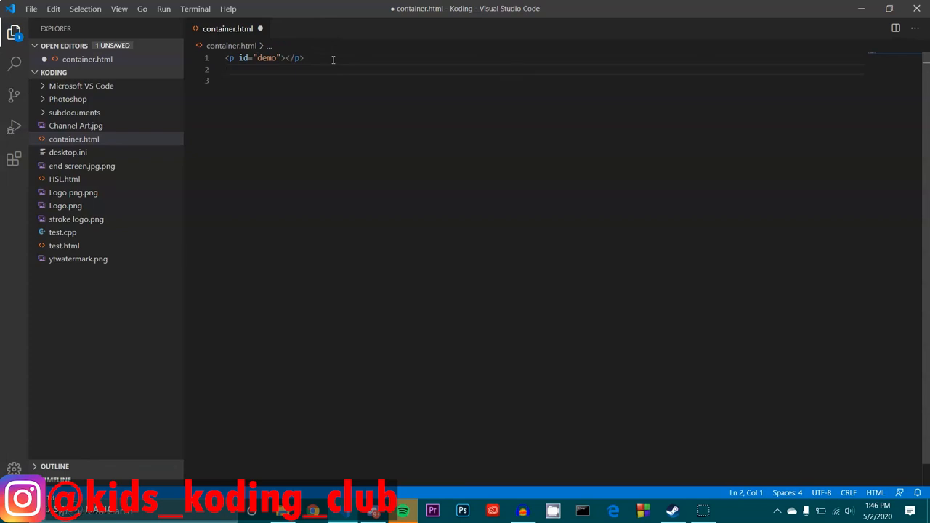
{"action": "type", "text": "<script>"}
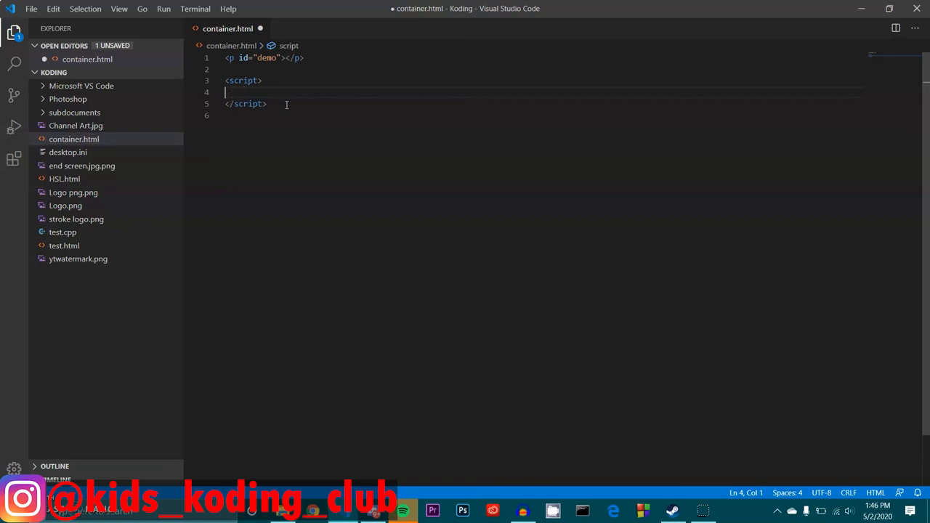
- Declare var x = 100 + 50 inside the script
{"action": "type", "text": "var"}
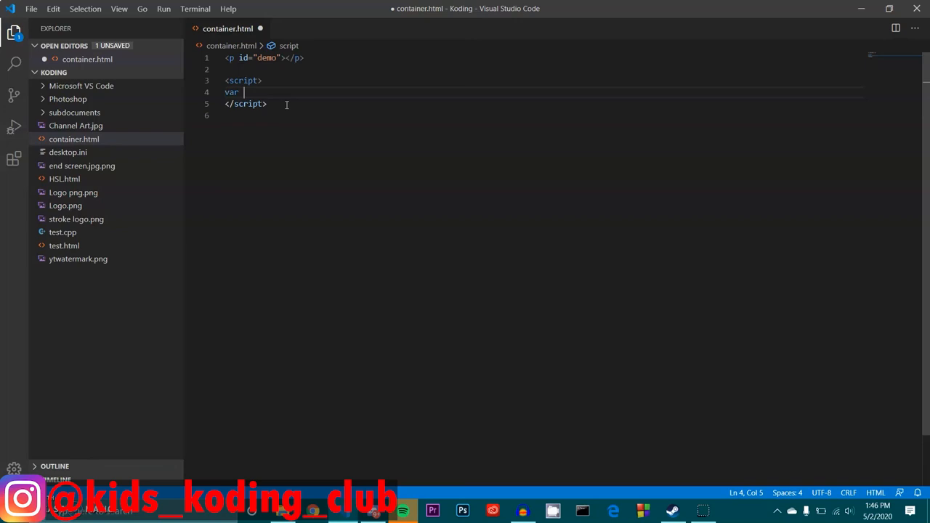
{"action": "type", "text": "x"}
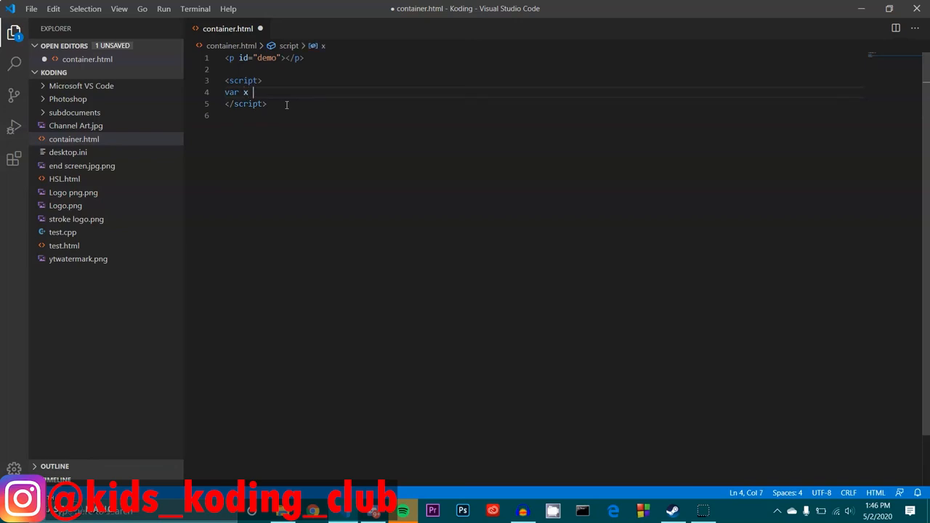
{"action": "type", "text": "= 100 +"}
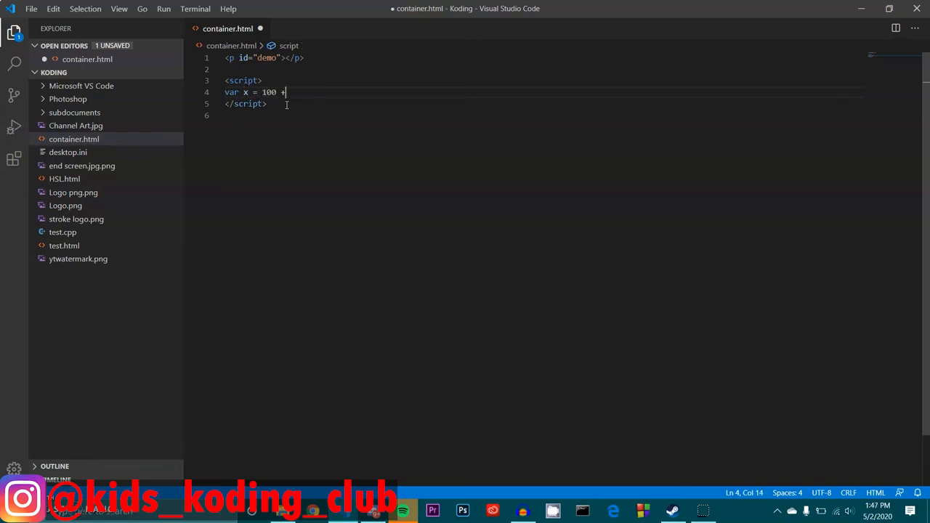
{"action": "type", "text": "50"}
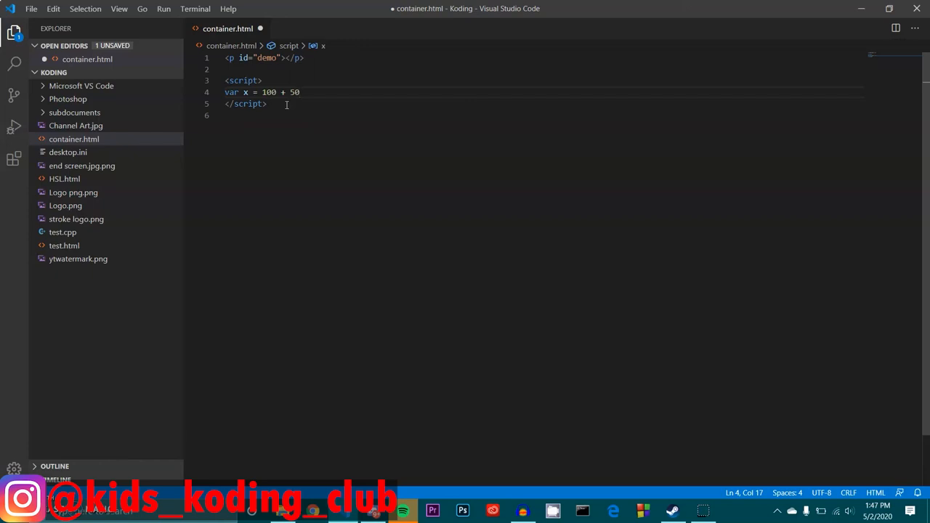
- Write x into the demo paragraph via document.getElementById("demo").innerHTML and save container.html
{"action": "type", "text": "document"}
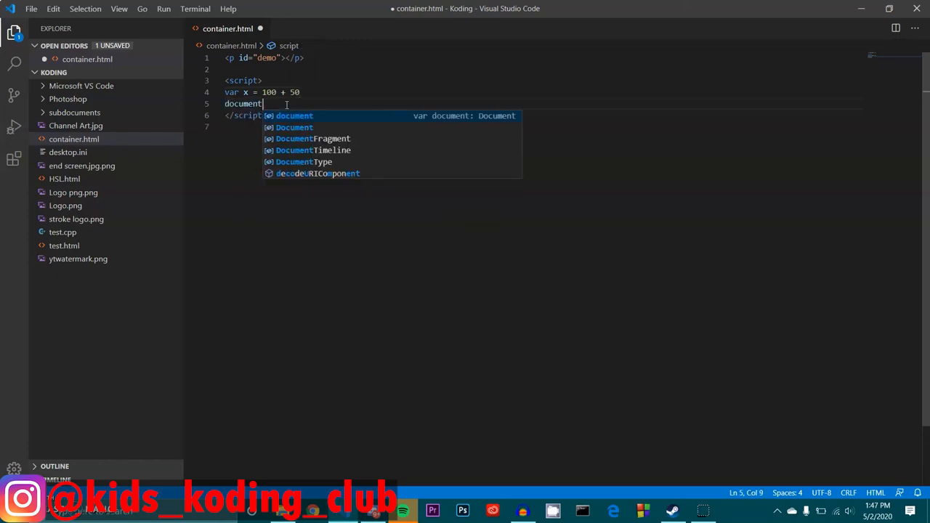
{"action": "type", "text": ".getlementById"}
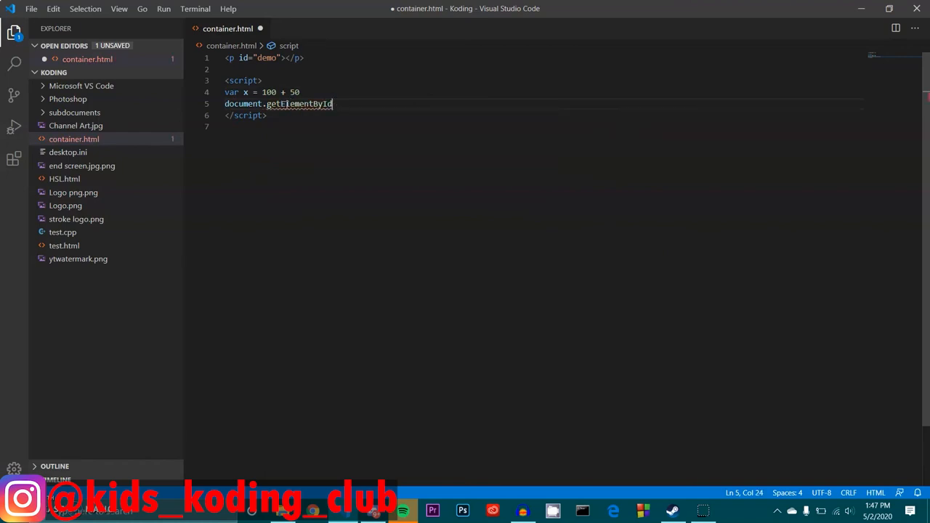
{"action": "type", "text": "("}
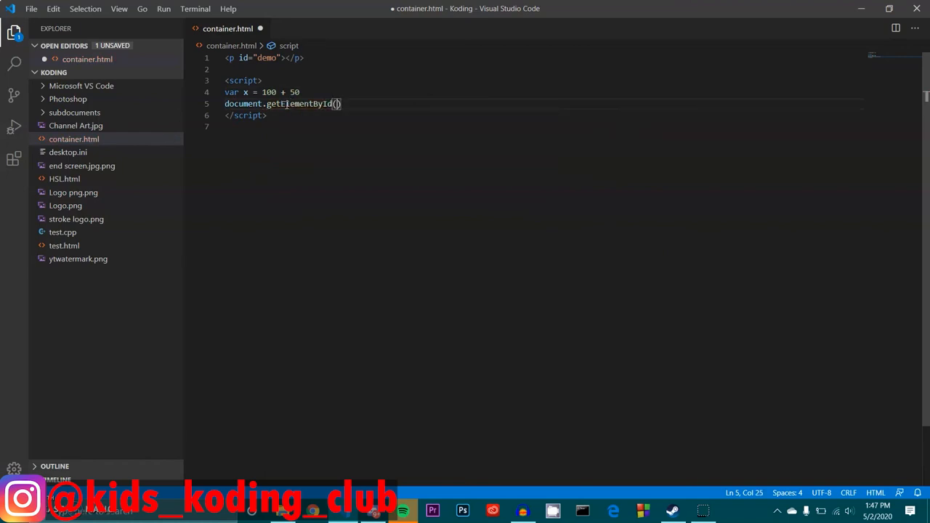
{"action": "type", "text": "\"demo\""}
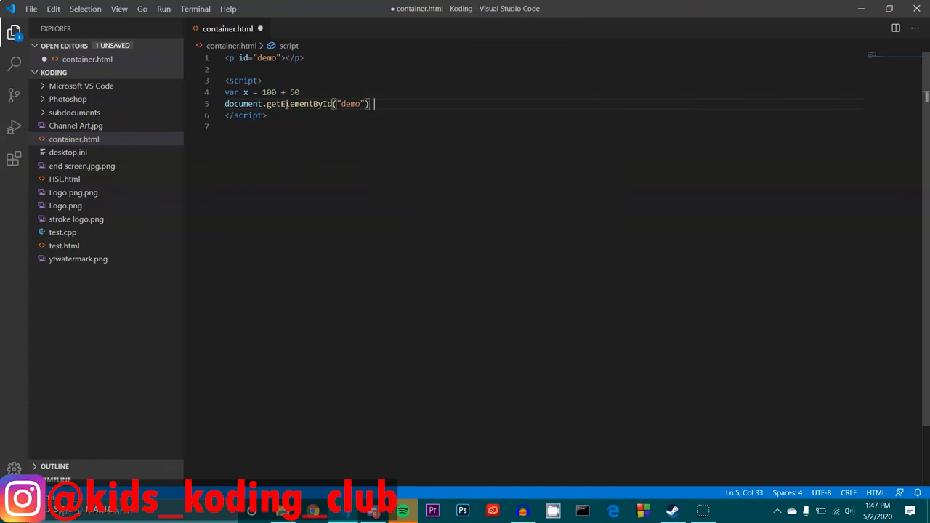
{"action": "key", "text": "Backspace"}
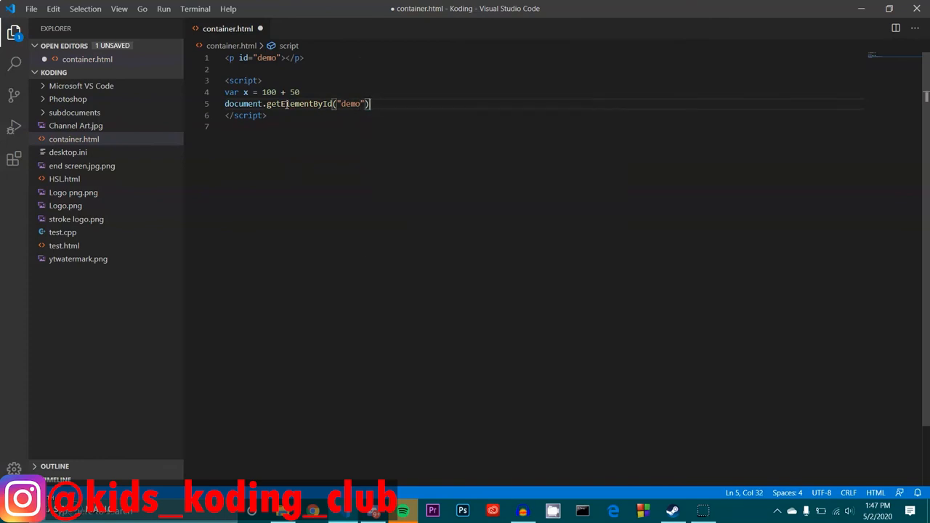
{"action": "type", "text": ".innerHTML ="}
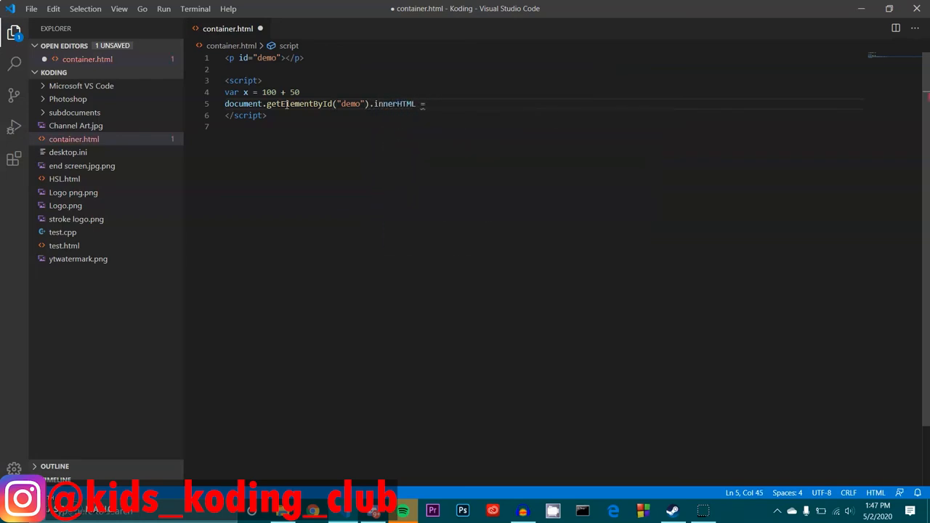
{"action": "type", "text": "x;"}
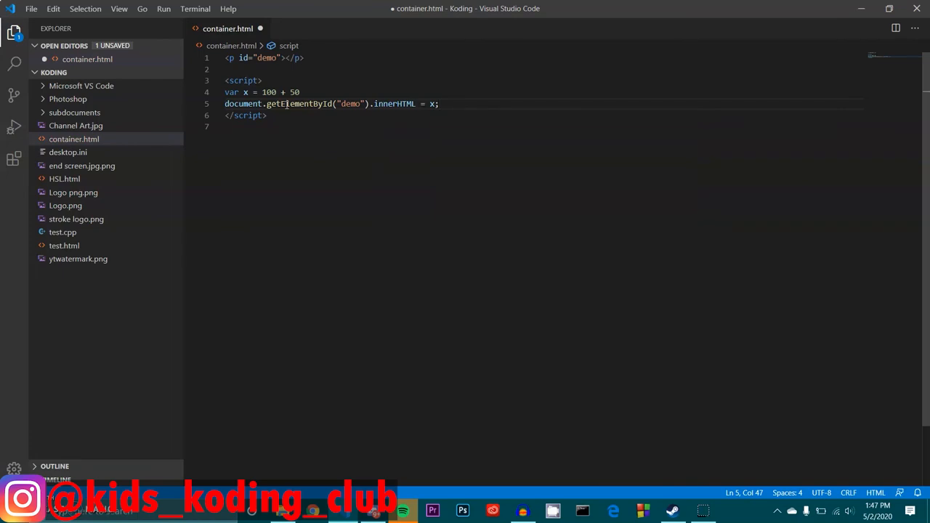
{"action": "key", "text": "ctrl+s"}
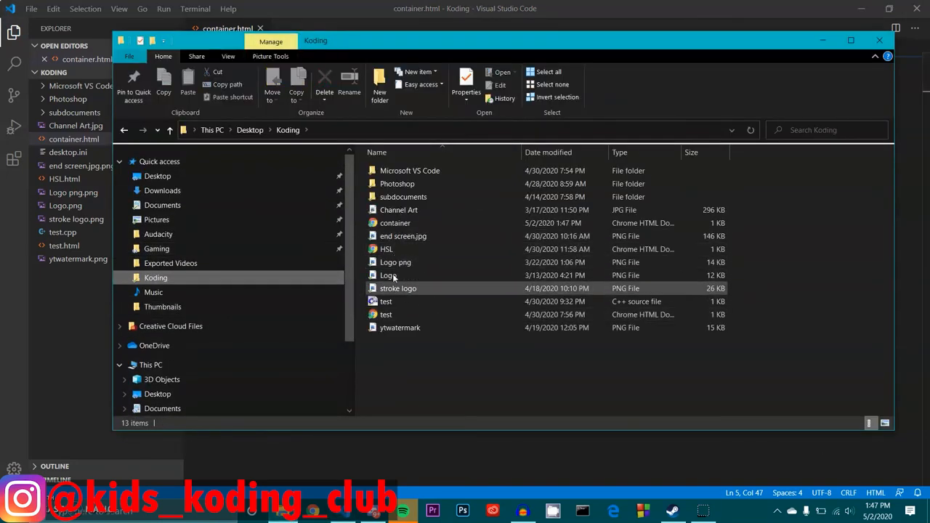
- Open container.html from the Koding folder in the browser to see 150
{"action": "left_click", "coordinate": [396, 224]}
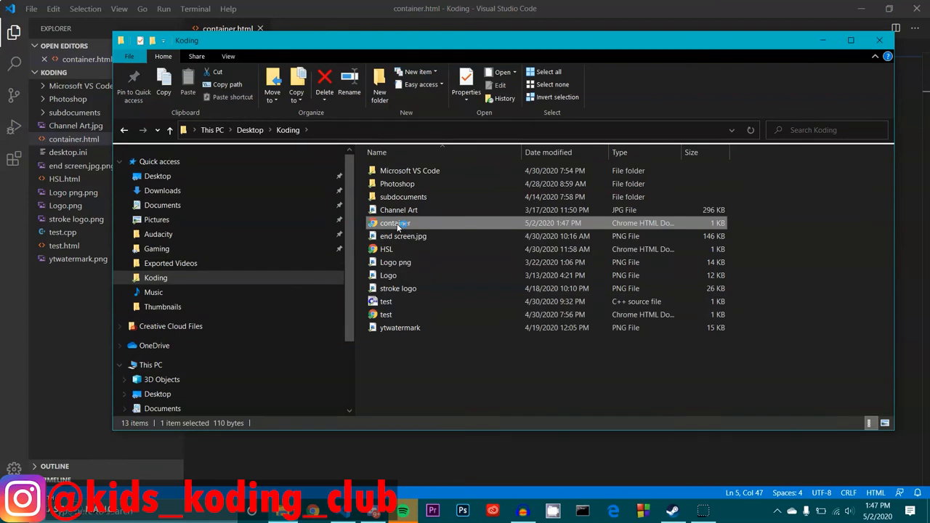
{"action": "double_click", "coordinate": [395, 224]}
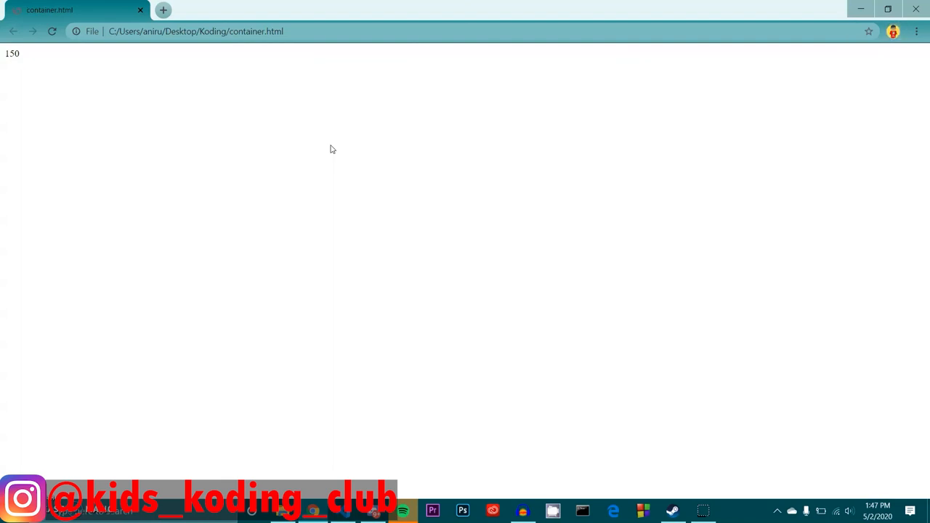
{"action": "mouse_move", "coordinate": [337, 151]}
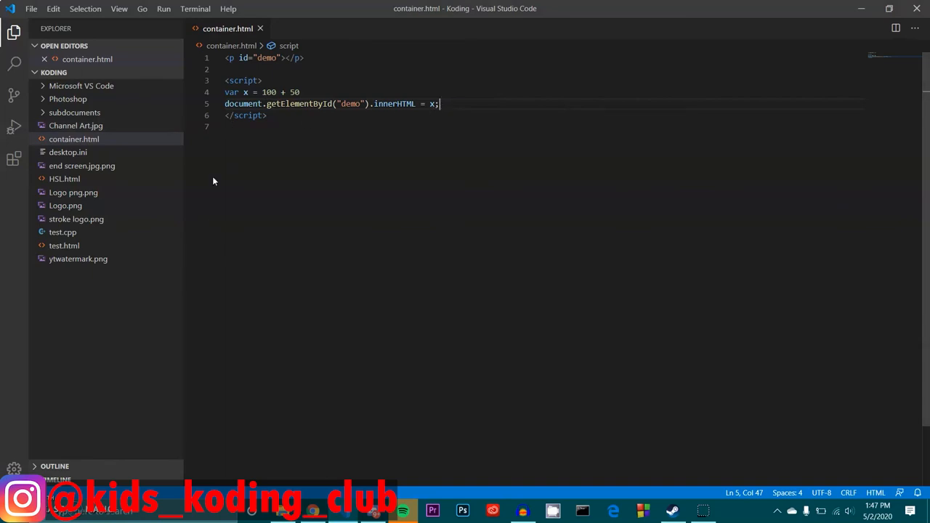
{"action": "mouse_move", "coordinate": [6, 192]}
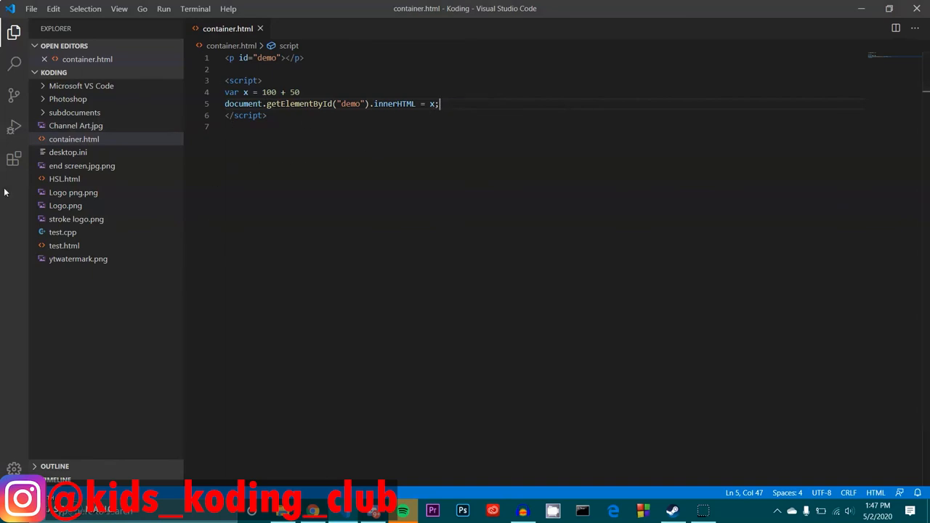
{"action": "mouse_move", "coordinate": [404, 375]}
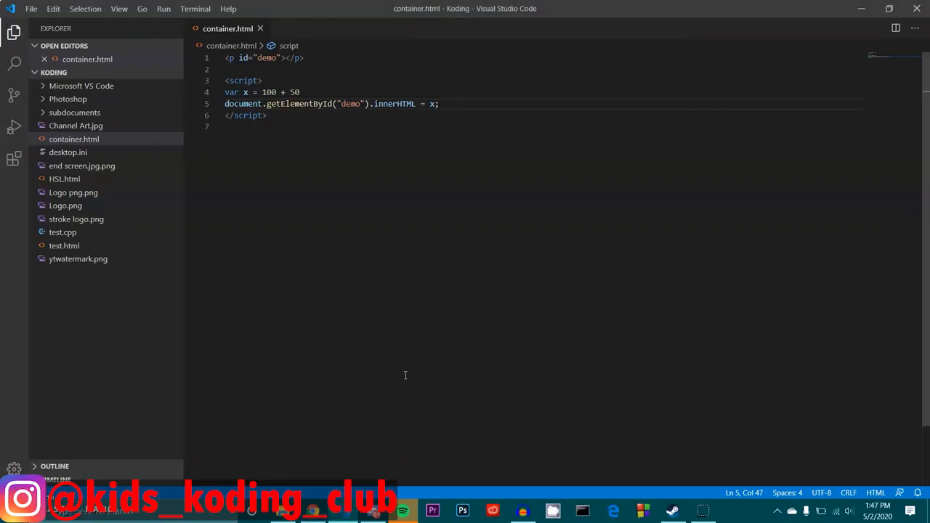
{"action": "mouse_move", "coordinate": [334, 136]}
{"action": "type", "text": "a"}
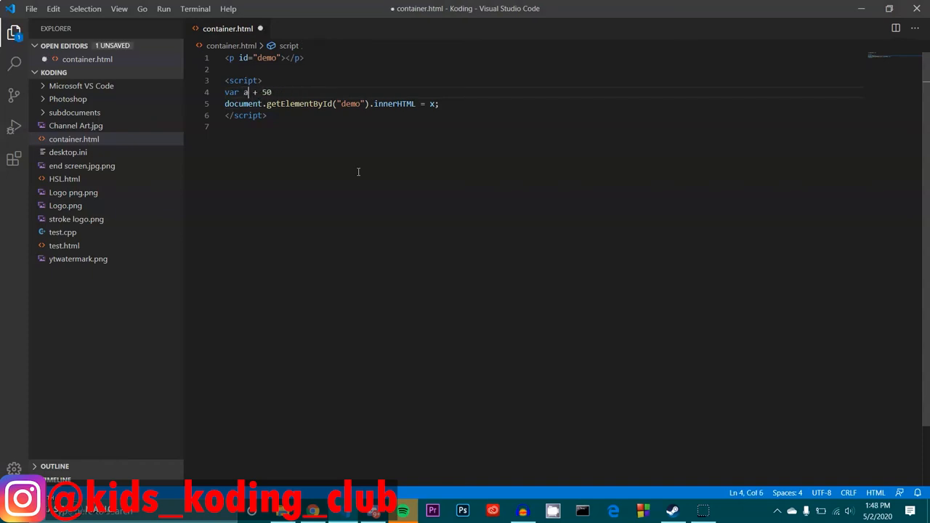
- Split the values into var a = 100; and var b = 50; on separate lines
{"action": "type", "text": "100"}
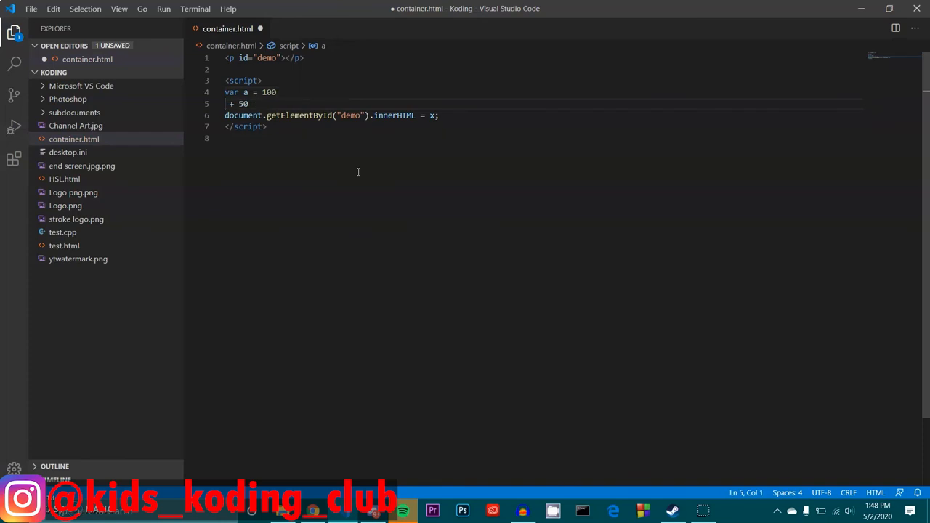
{"action": "type", "text": "var b ="}
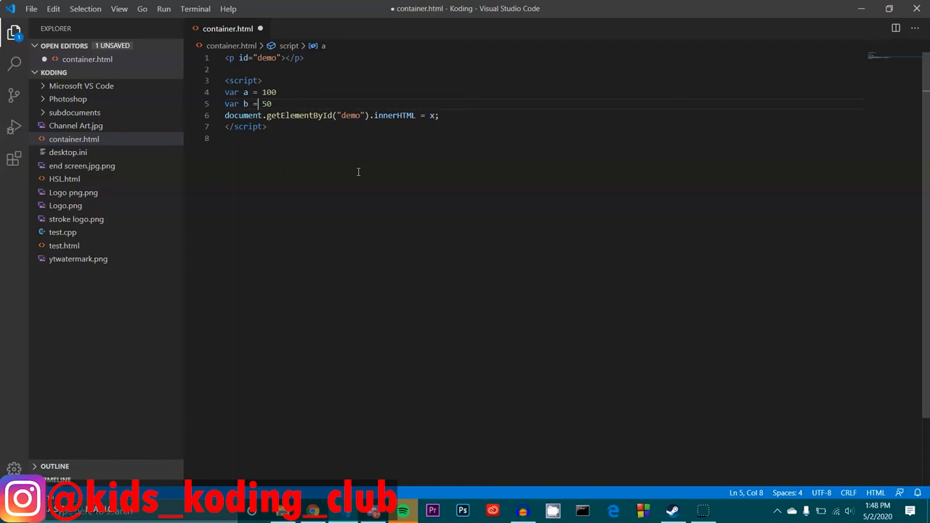
{"action": "left_click", "coordinate": [276, 93]}
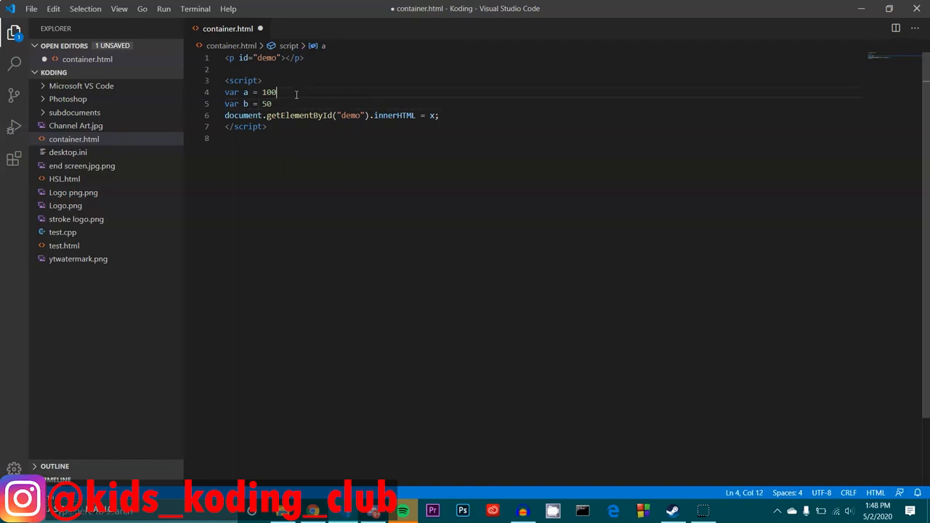
{"action": "type", "text": ";"}
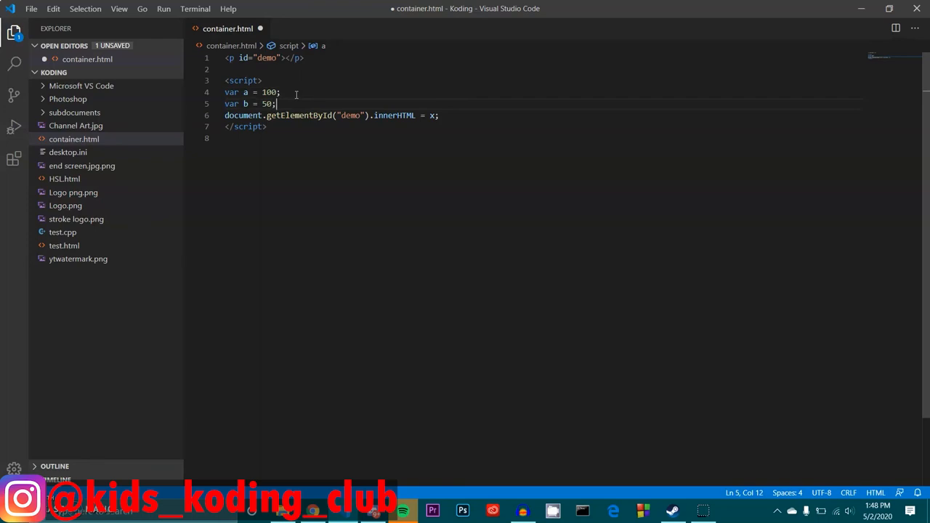
- Add var x = a + b; below them and save container.html
{"action": "type", "text": "var"}
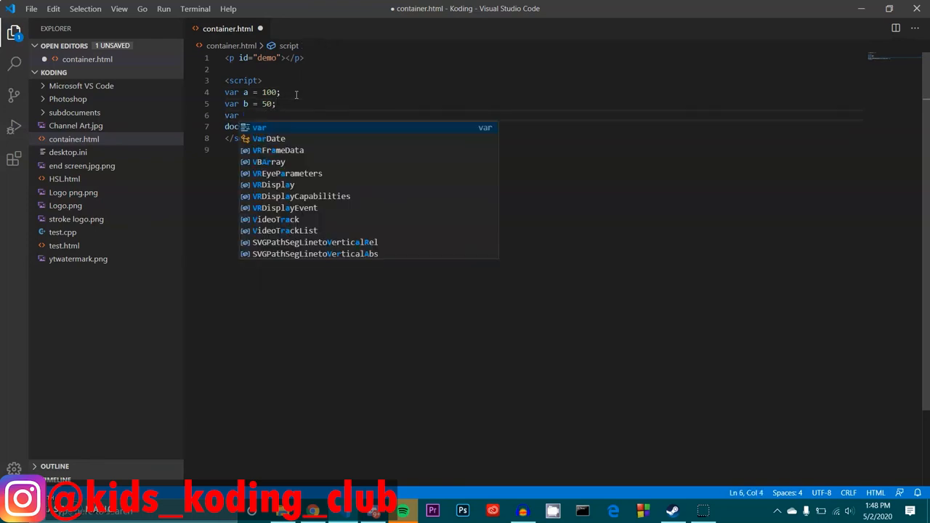
{"action": "type", "text": "x"}
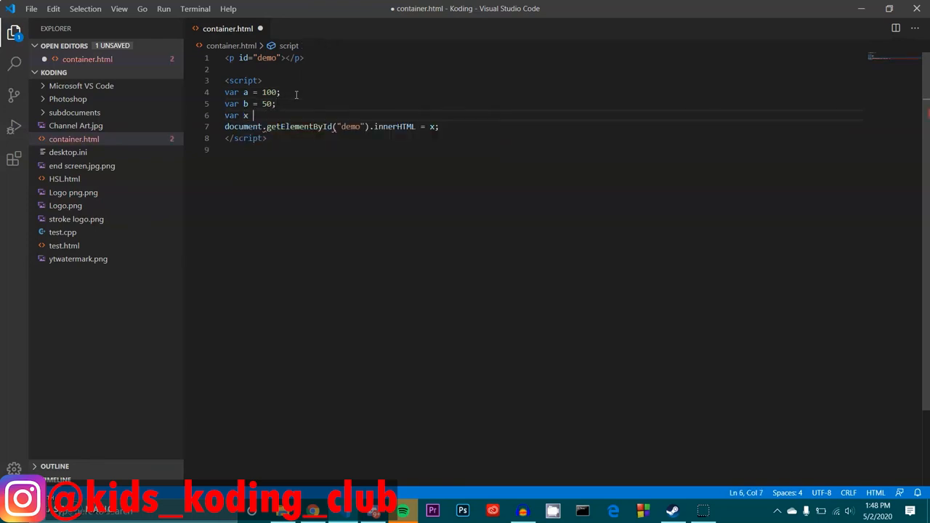
{"action": "type", "text": "= a + b;"}
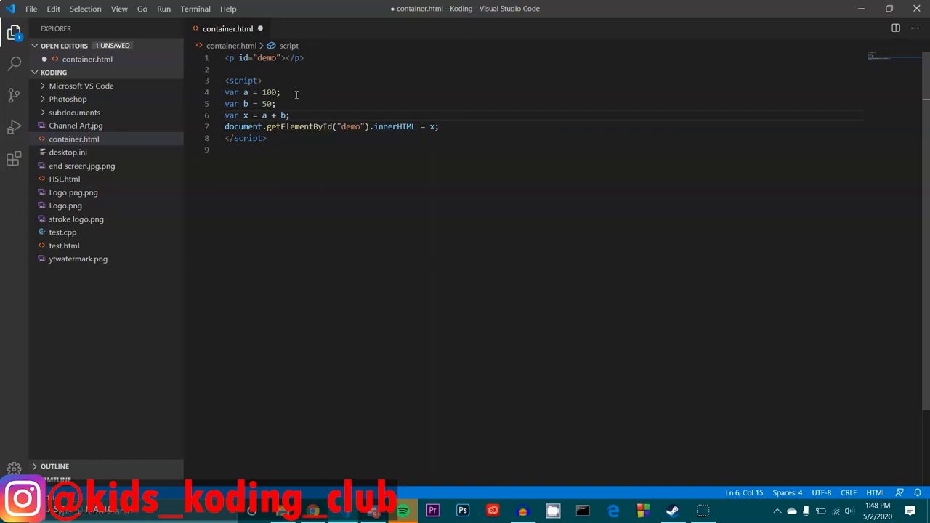
{"action": "key", "text": "ctrl+s"}
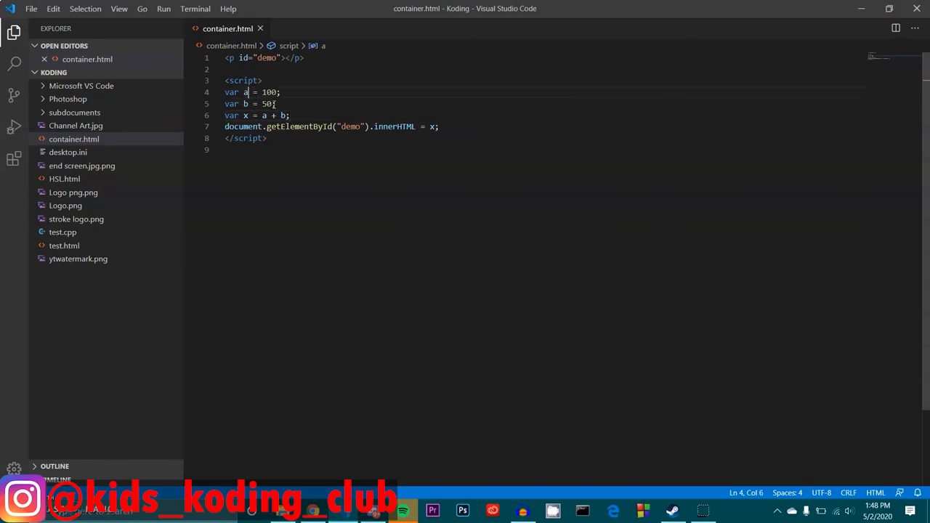
{"action": "left_click", "coordinate": [273, 93]}
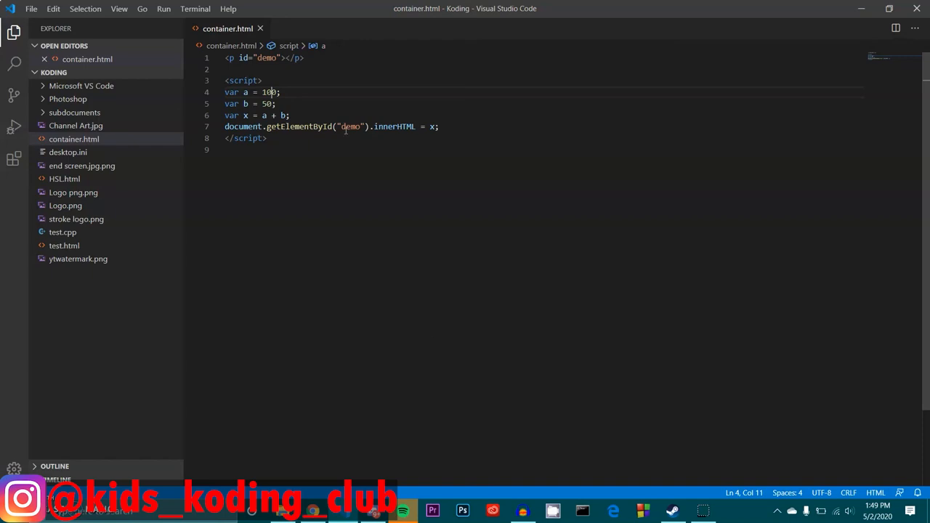
- Try x = (a + b) * 3 on line 6, then strip the expression back to just var
{"action": "left_click", "coordinate": [287, 117]}
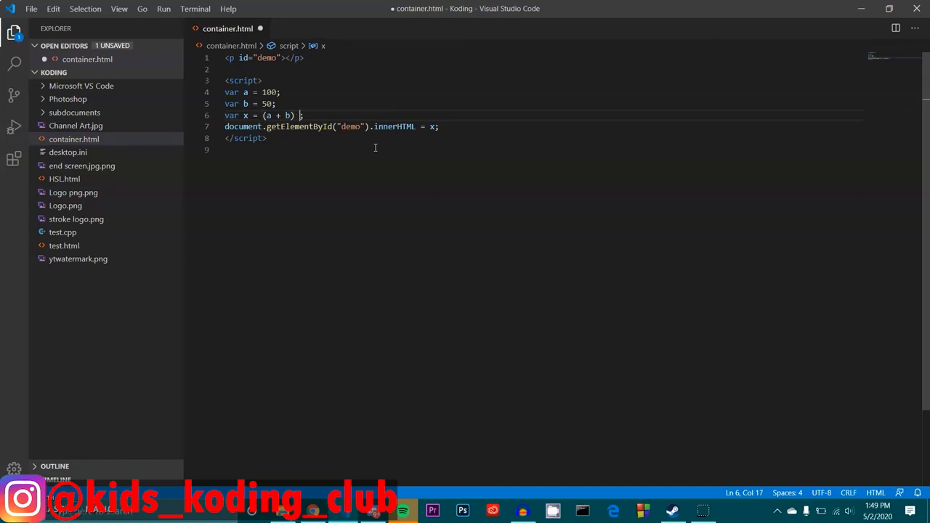
{"action": "type", "text": "* 3"}
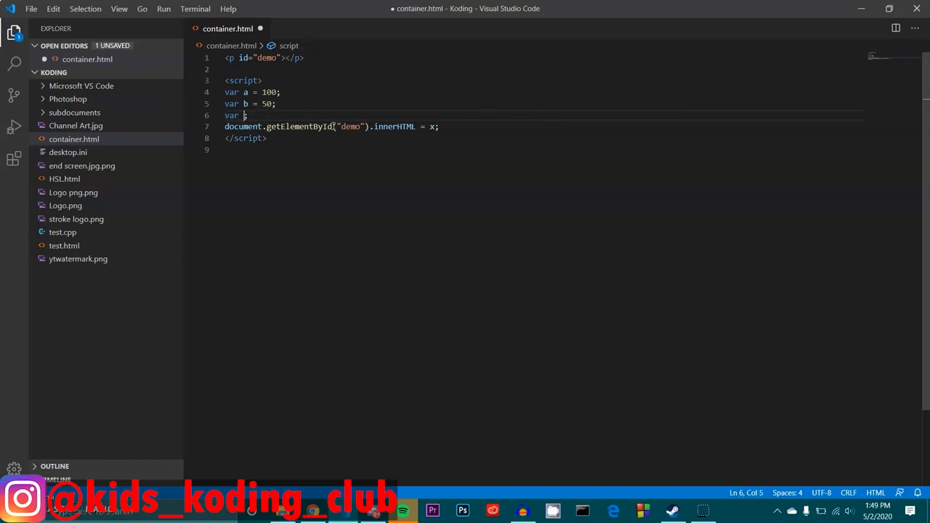
- Complete line 6 as var x = a - b; and save the subtraction version
{"action": "type", "text": "x = a - b"}
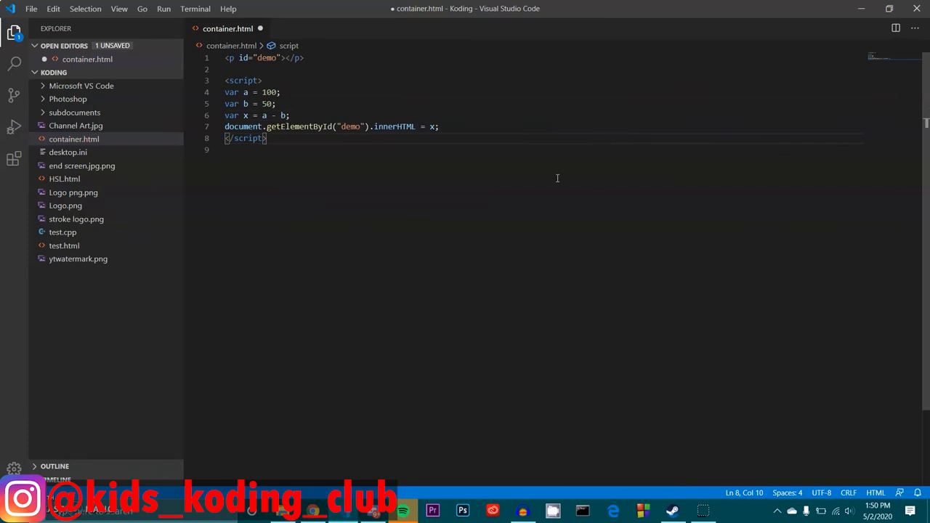
{"action": "key", "text": "ctrl+s"}
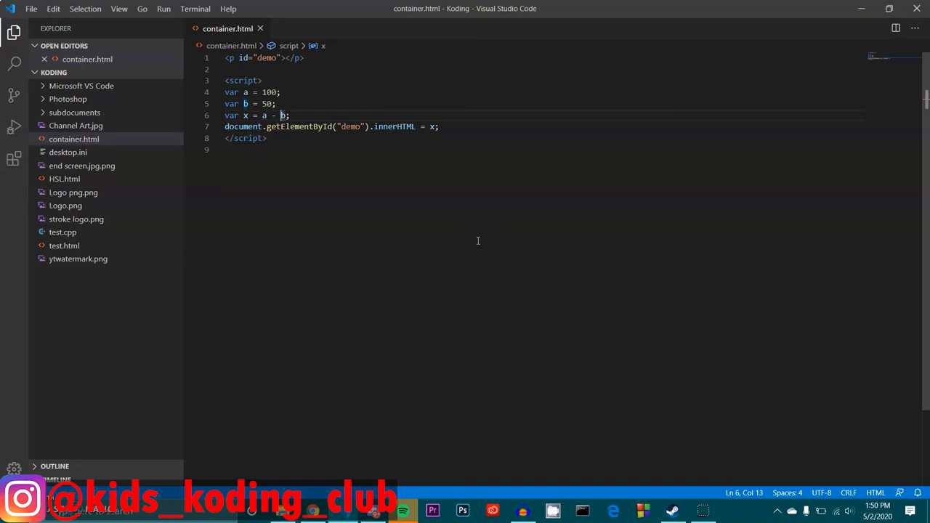
{"action": "mouse_move", "coordinate": [410, 260]}
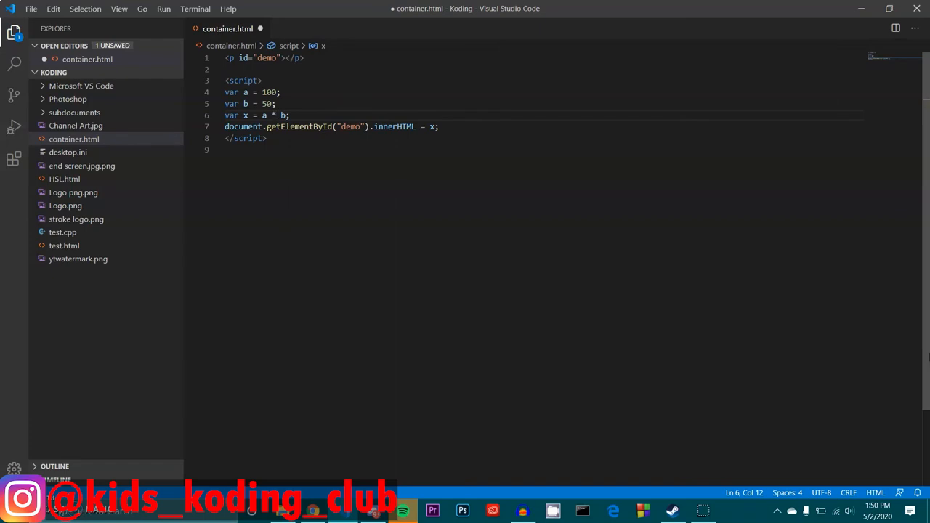
- Save line 6 as var x = a * b, jot a scratch a * b note below the script and remove it
{"action": "key", "text": "ctrl+s"}
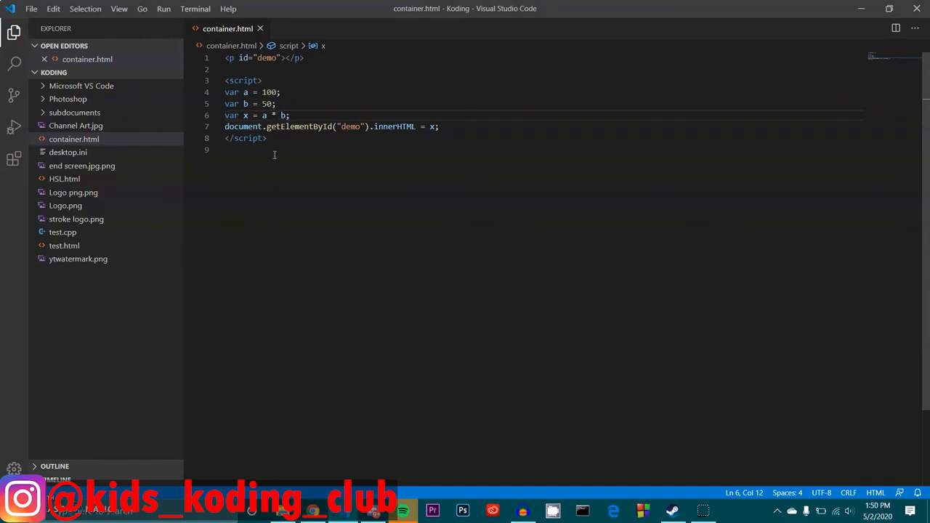
{"action": "left_click_drag", "start_coordinate": [289, 115], "coordinate": [260, 115]}
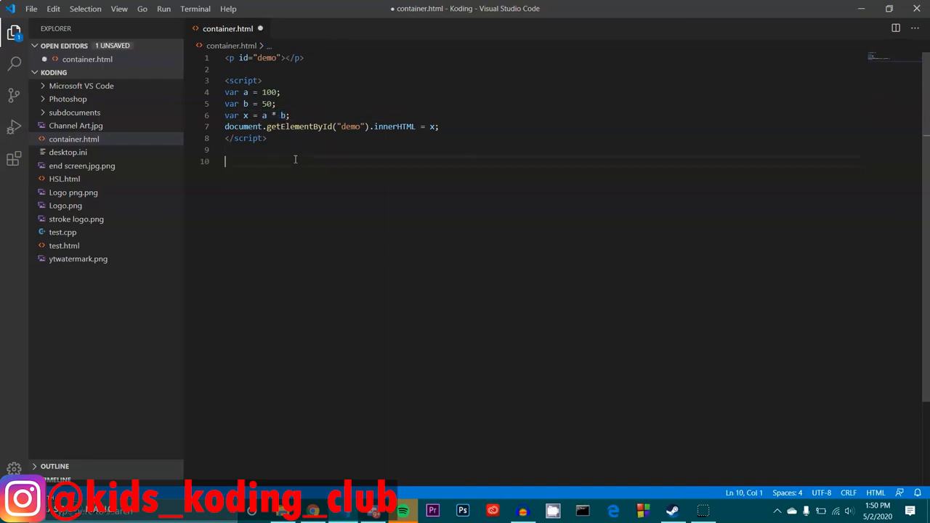
{"action": "type", "text": "a * b"}
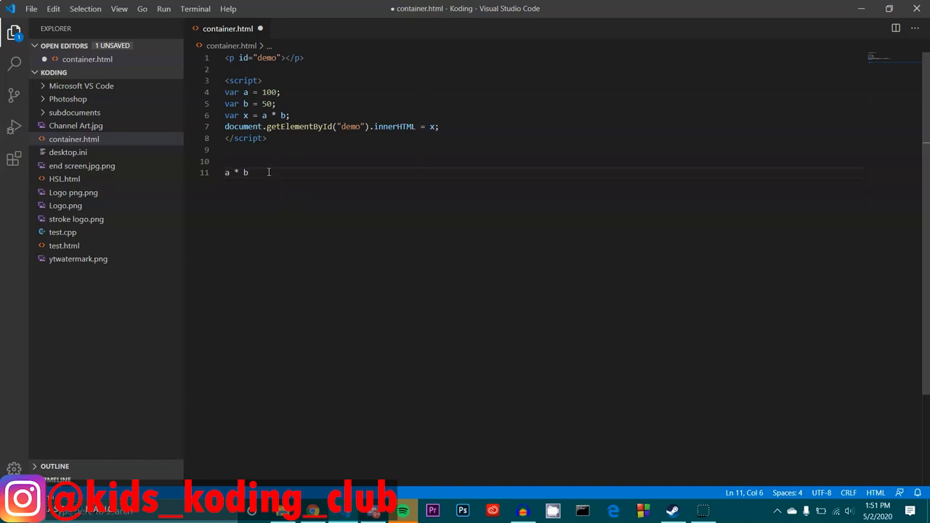
{"action": "key", "text": "Backspace"}
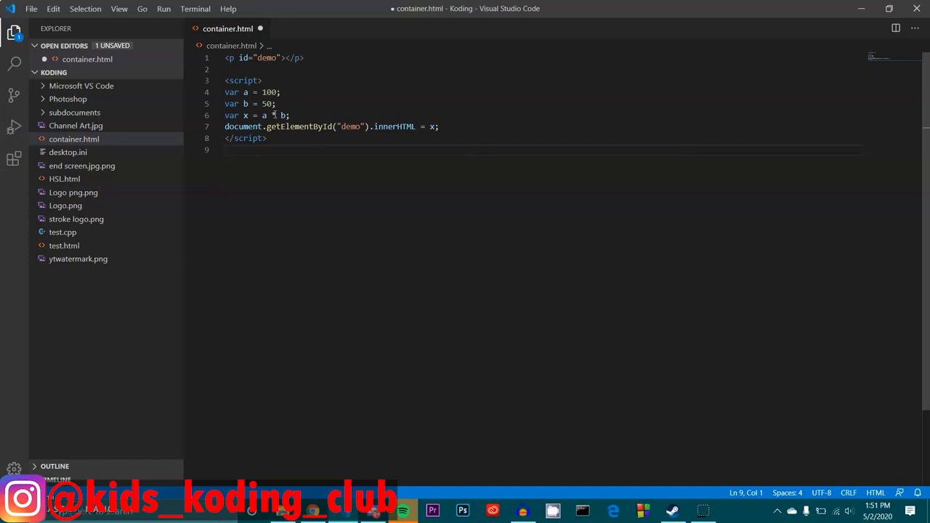
{"action": "mouse_move", "coordinate": [274, 117]}
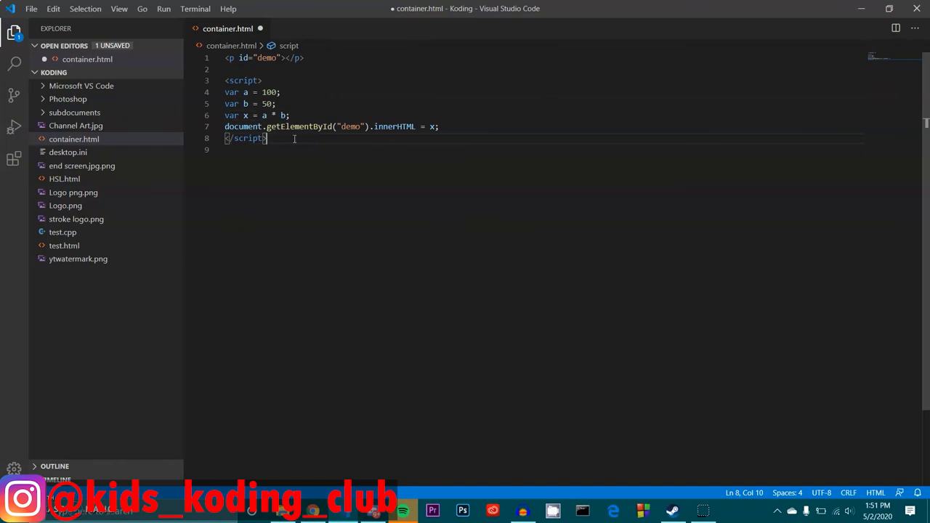
- Change line 6 to var x = a / b and save the division version
{"action": "left_click", "coordinate": [276, 115]}
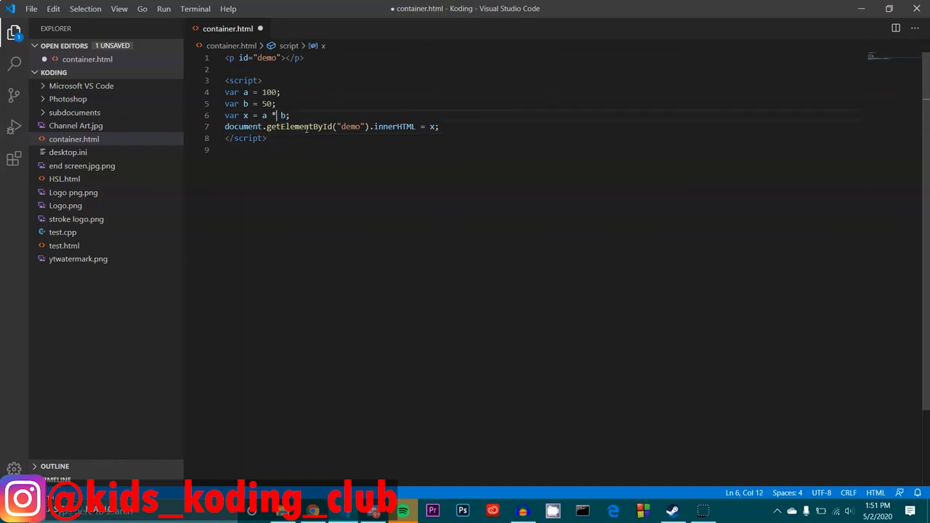
{"action": "type", "text": "/"}
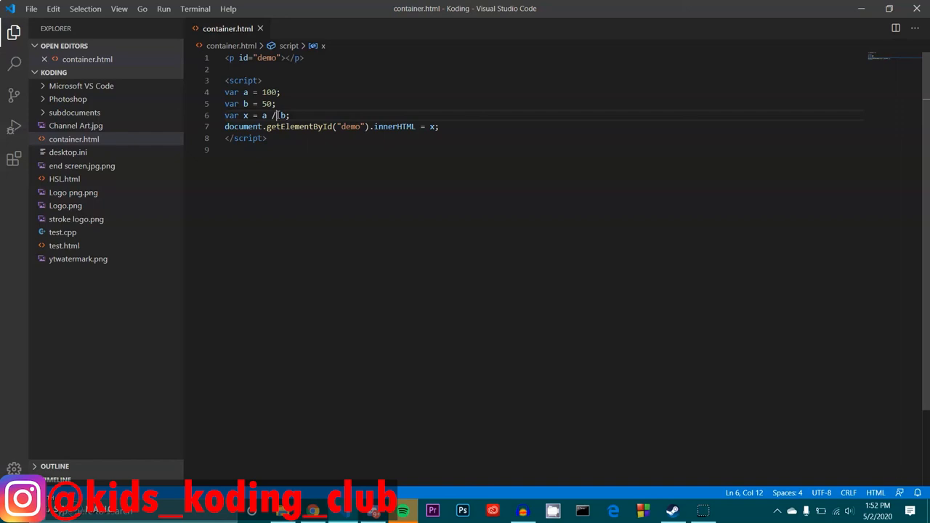
- Change line 6 to var x = a % b, set b to 51 and save
{"action": "key", "text": "Backspace"}
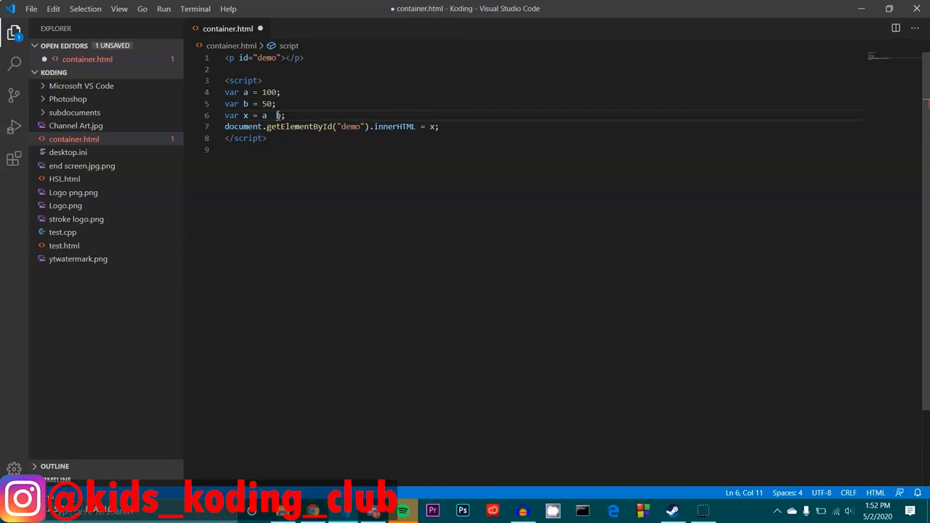
{"action": "type", "text": "%"}
{"action": "left_click", "coordinate": [542, 103]}
{"action": "type", "text": "1"}
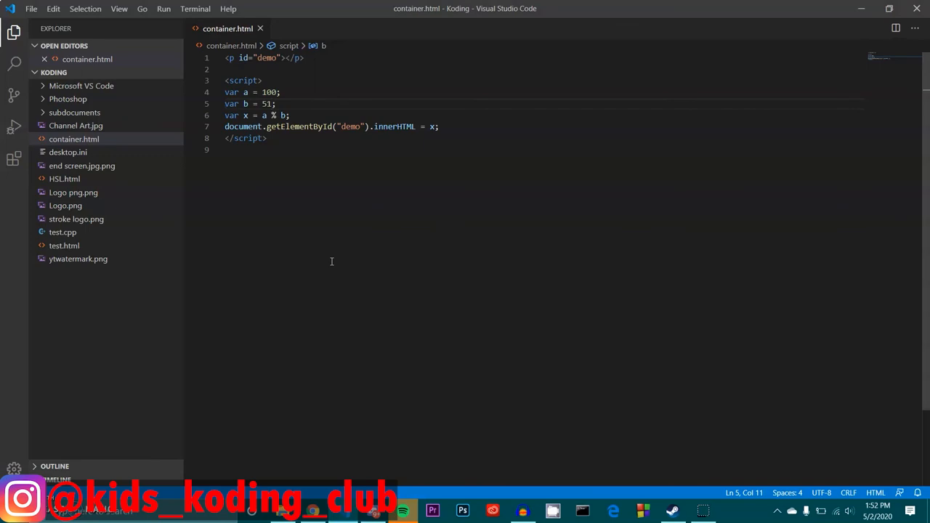
{"action": "mouse_move", "coordinate": [313, 215]}
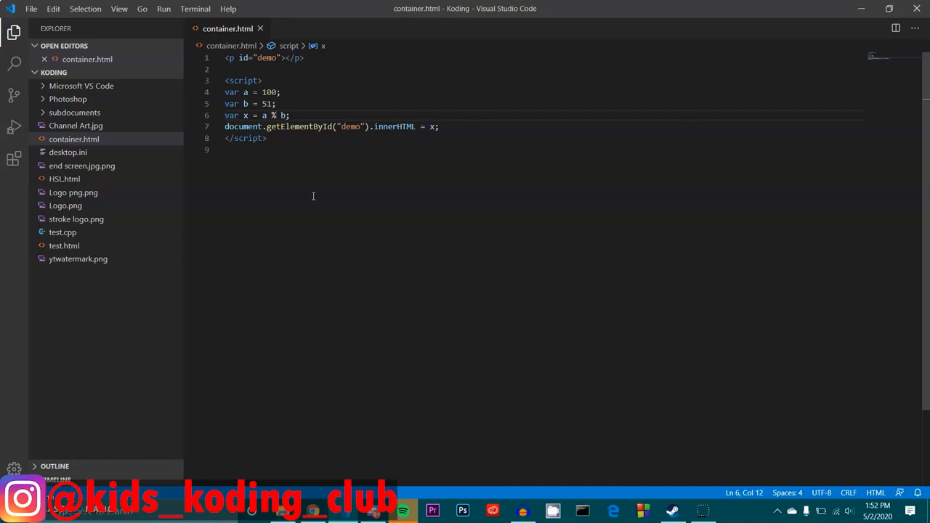
{"action": "left_click", "coordinate": [279, 103]}
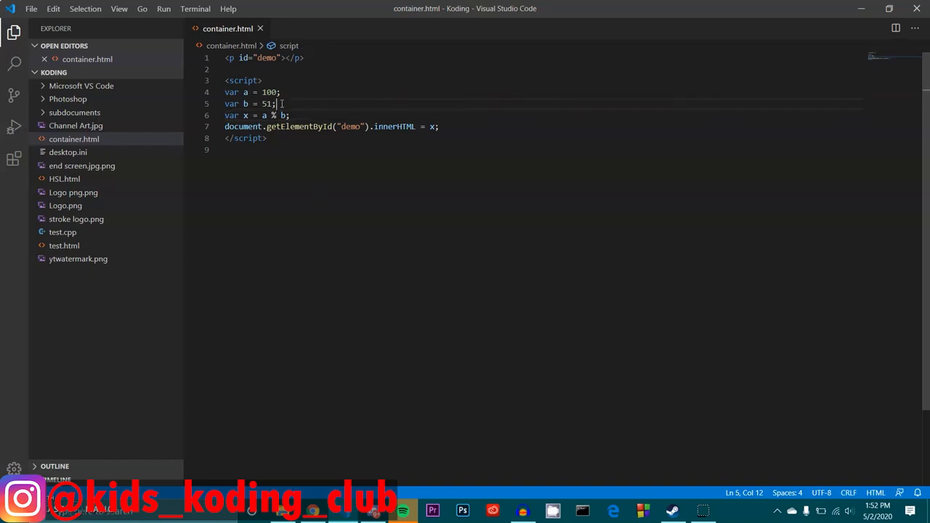
- Replace a and b with var x = 5; x++;, drop the unfinished var z line and save
{"action": "key", "text": "BackSpace"}
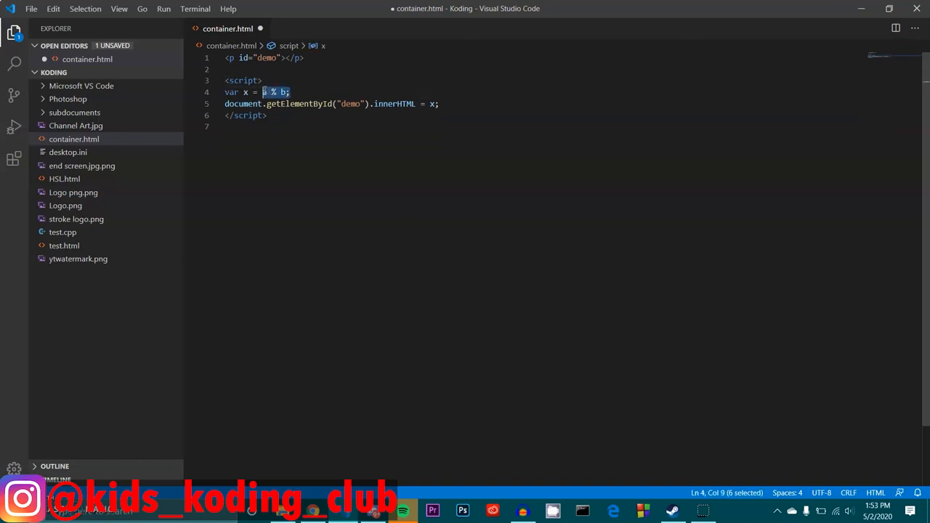
{"action": "type", "text": "5"}
{"action": "type", "text": "x++"}
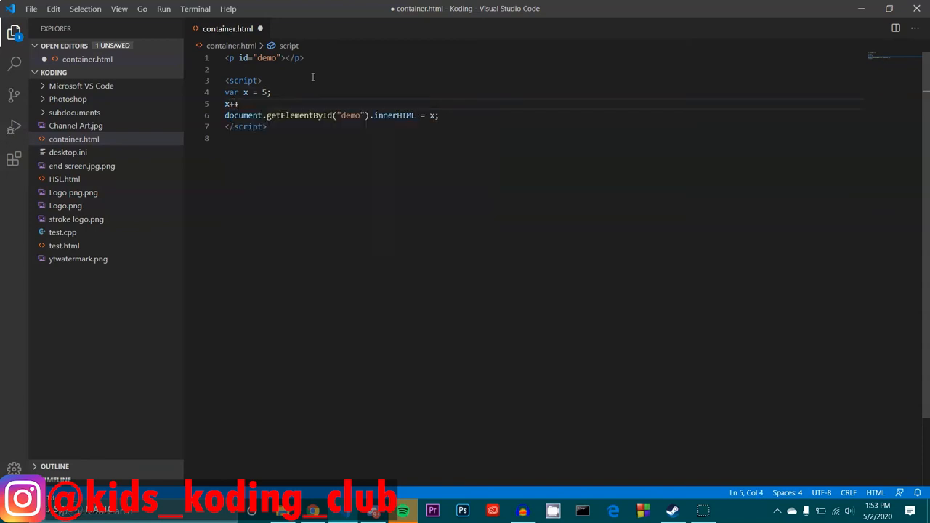
{"action": "type", "text": ";"}
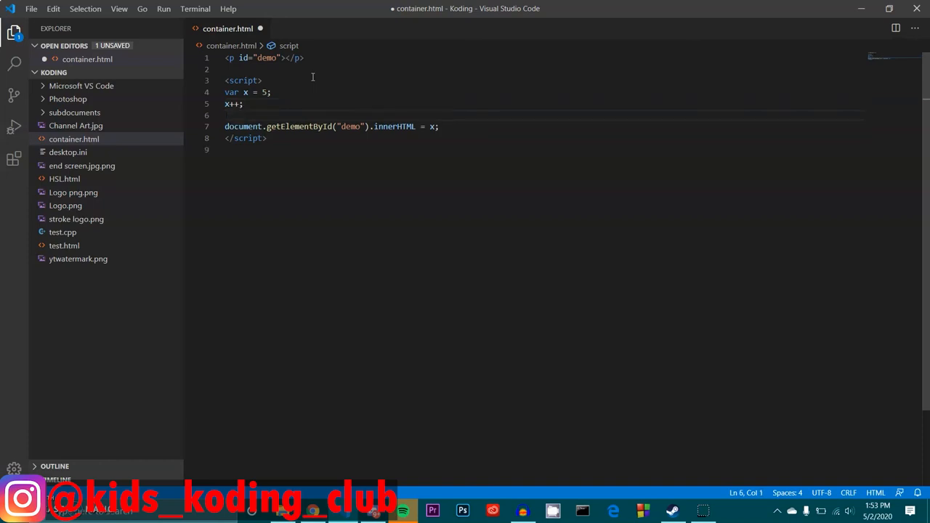
{"action": "type", "text": "var"}
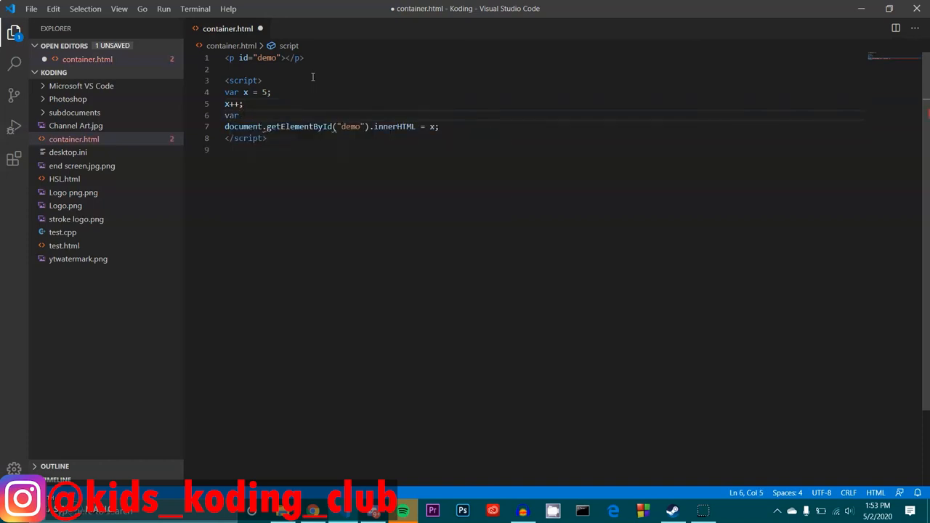
{"action": "type", "text": "z ="}
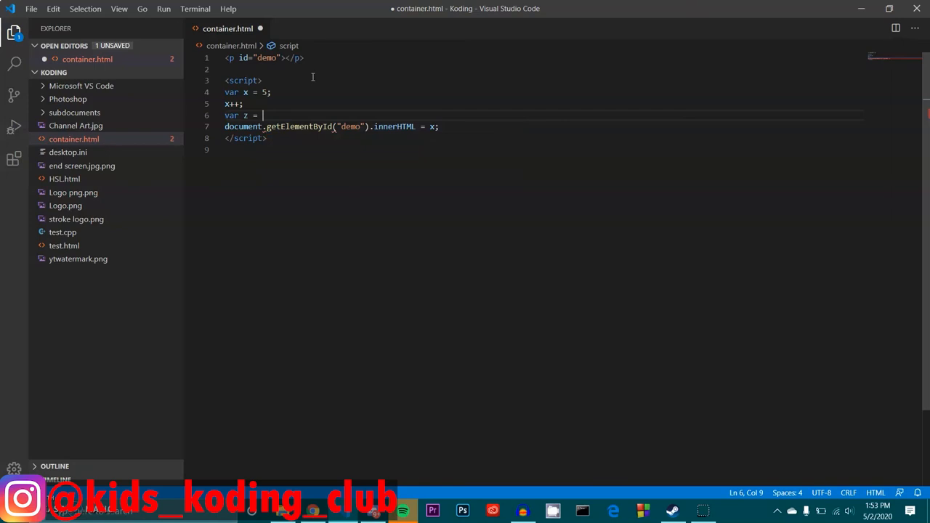
{"action": "key", "text": "Backspace"}
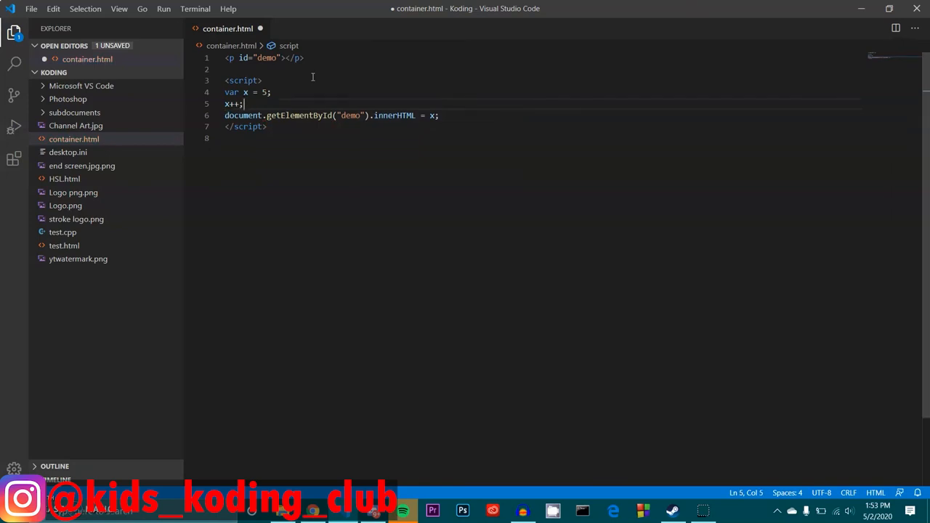
{"action": "key", "text": "ctrl+s"}
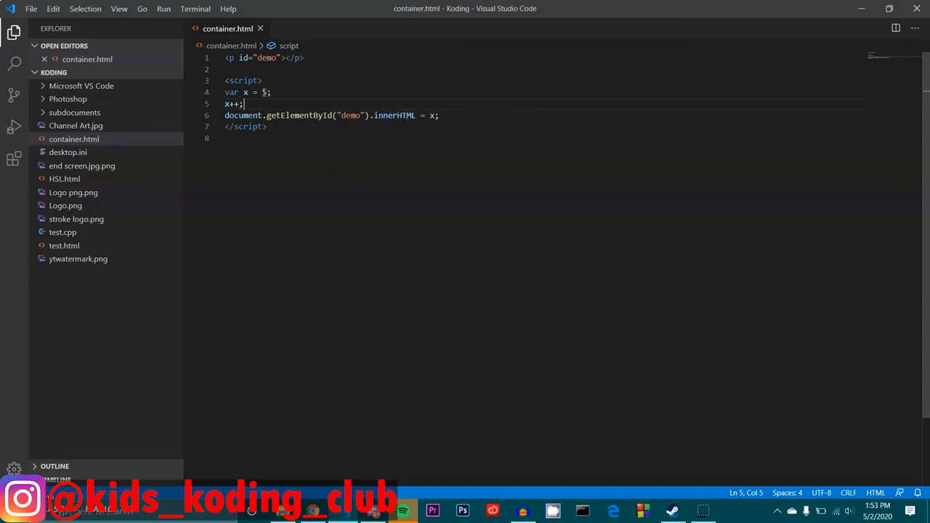
{"action": "type", "text": "5"}
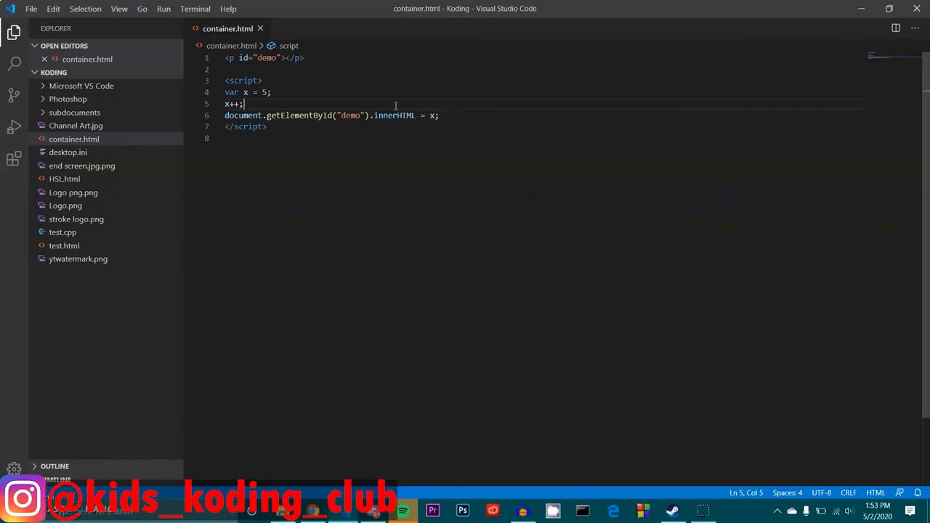
{"action": "mouse_move", "coordinate": [314, 100]}
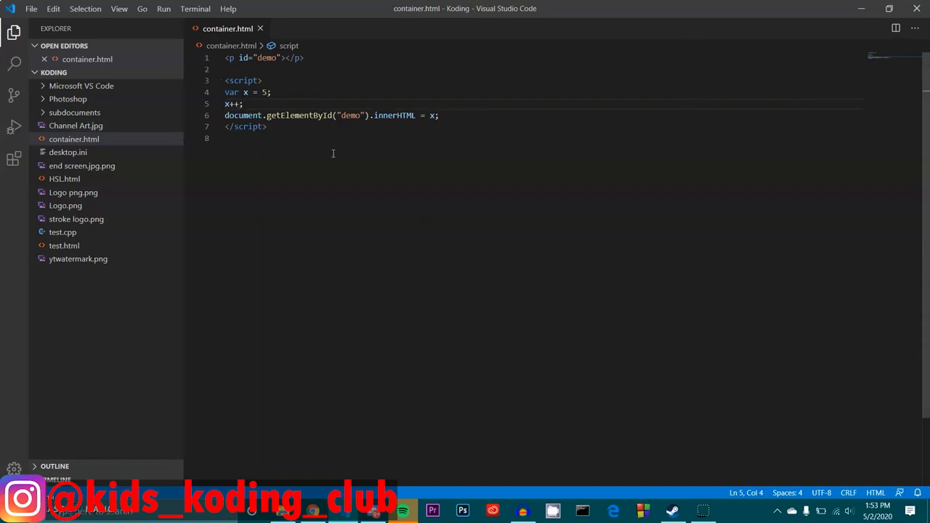
- Turn x++ into x-- after x = 5, save, and start a new line above it
{"action": "key", "text": "Backspace"}
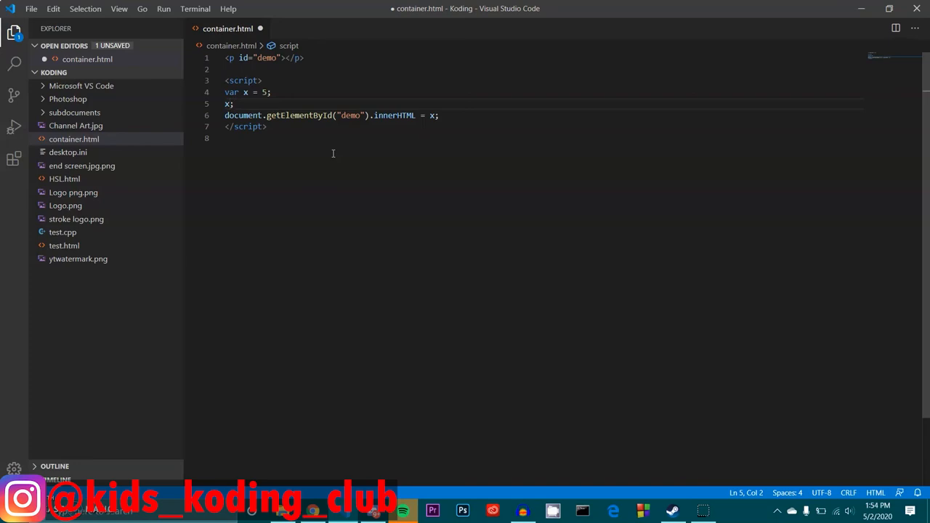
{"action": "type", "text": "--"}
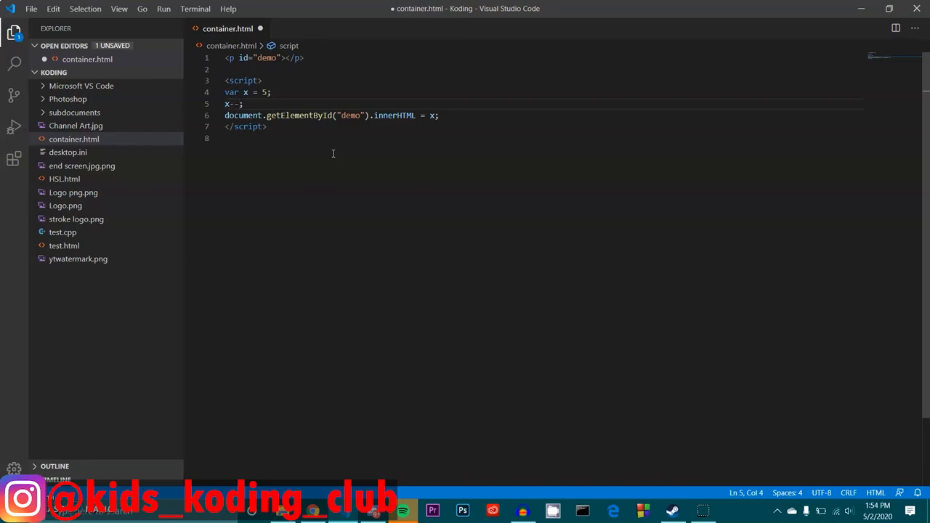
{"action": "key", "text": "ctrl+s"}
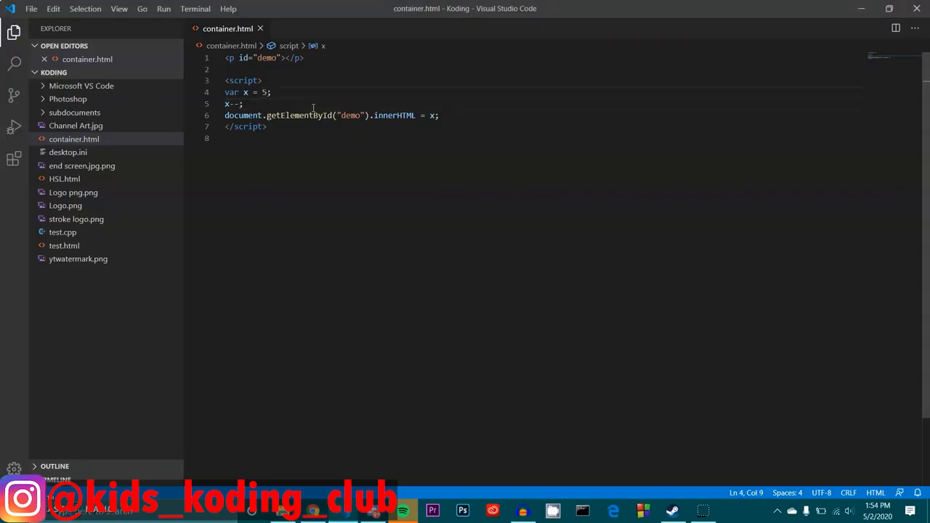
{"action": "type", "text": "10"}
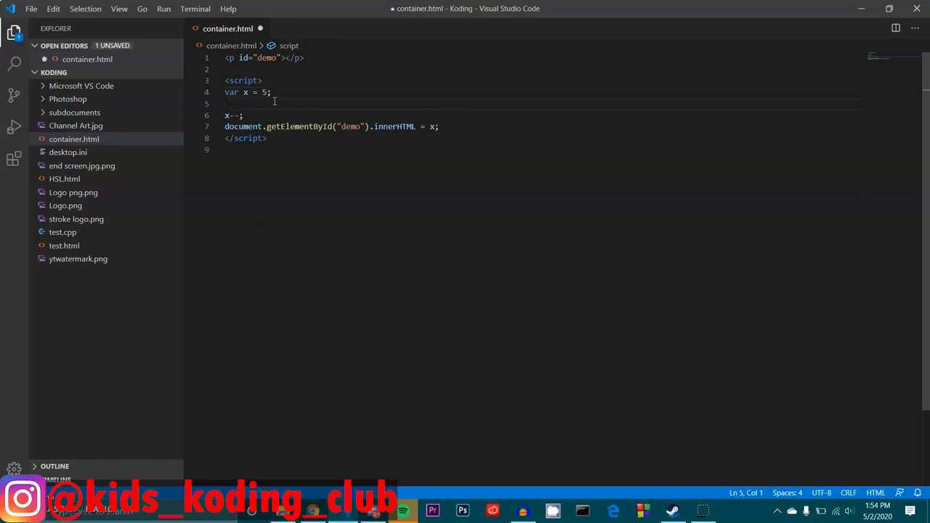
- Declare var y = 2 and change the demo output to x ** y
{"action": "type", "text": "var"}
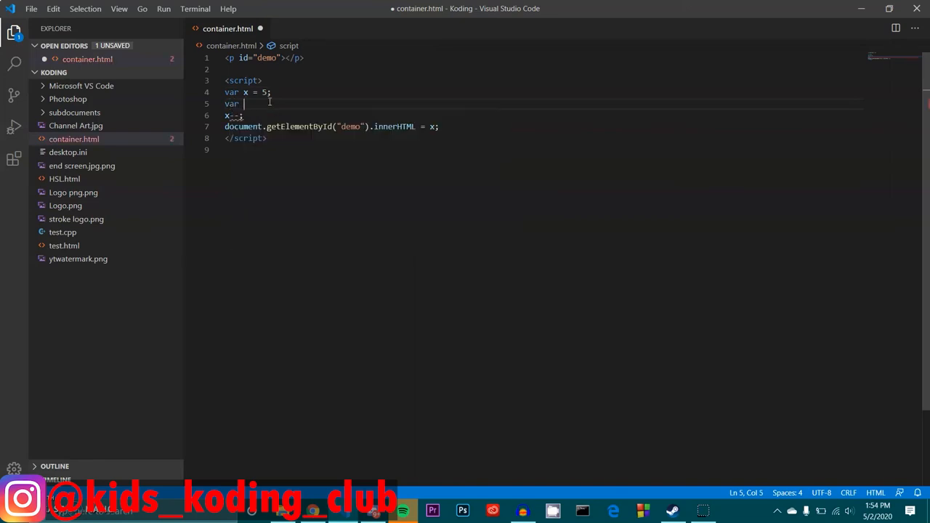
{"action": "type", "text": "y = 2"}
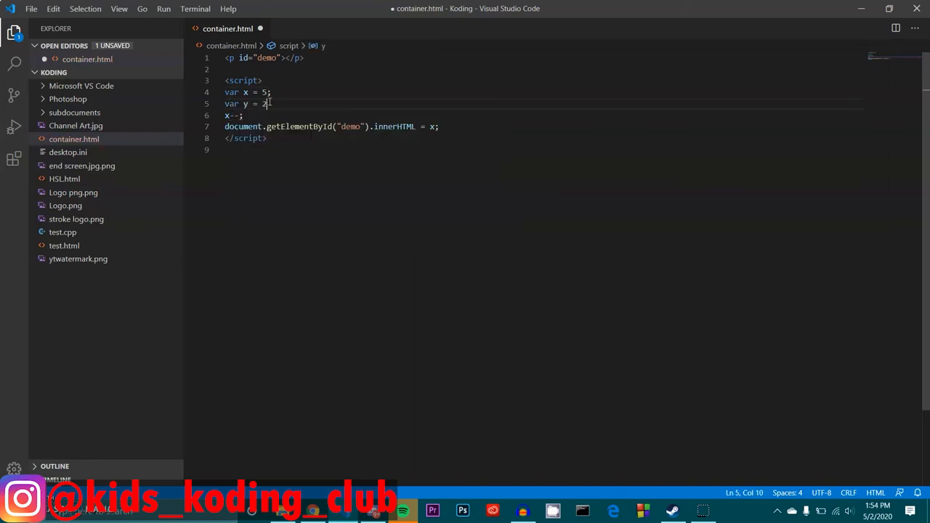
{"action": "type", "text": ";"}
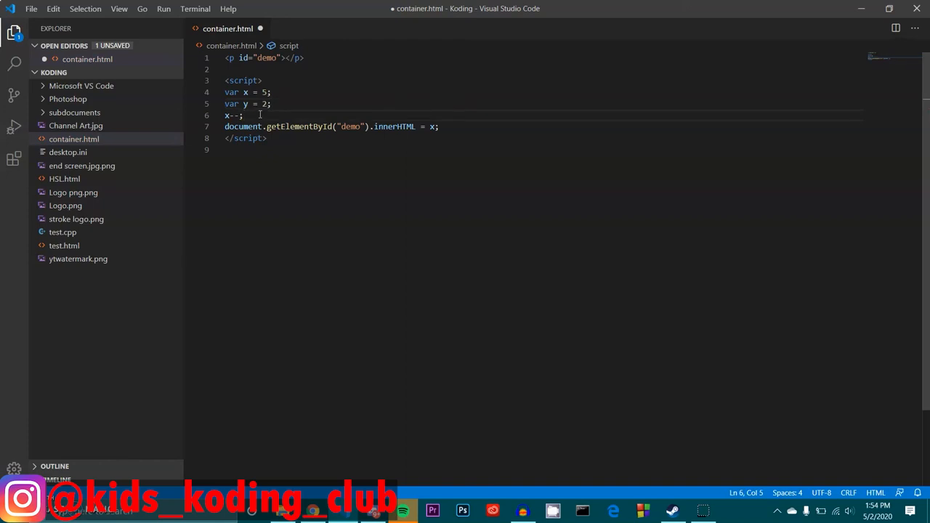
{"action": "type", "text": "var"}
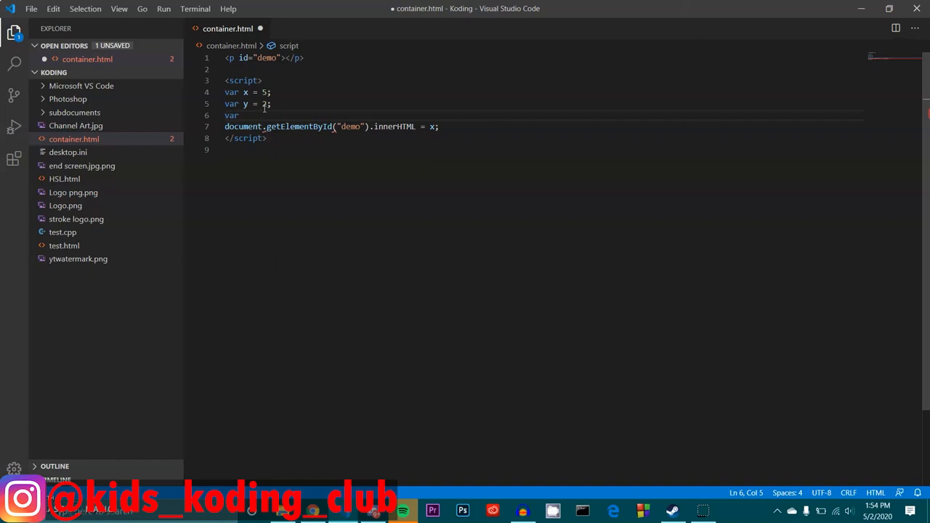
{"action": "type", "text": "x"}
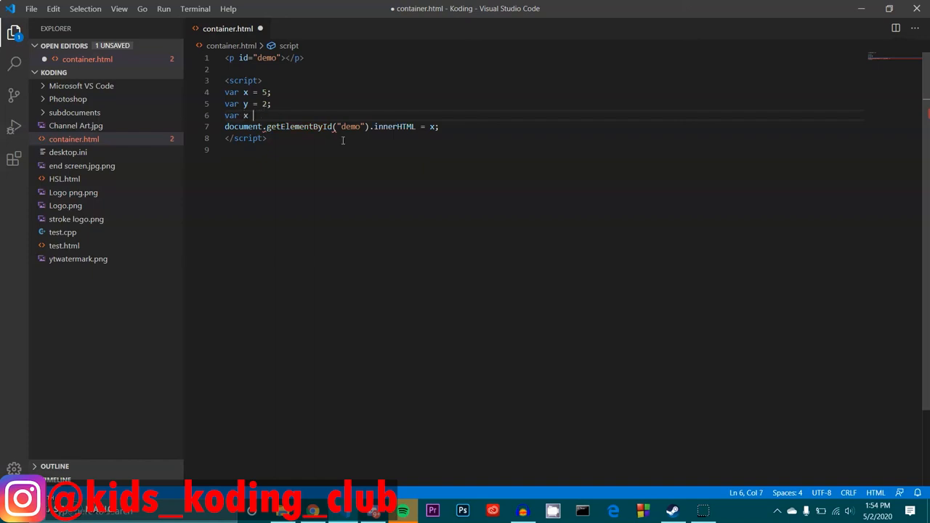
{"action": "type", "text": "** y;"}
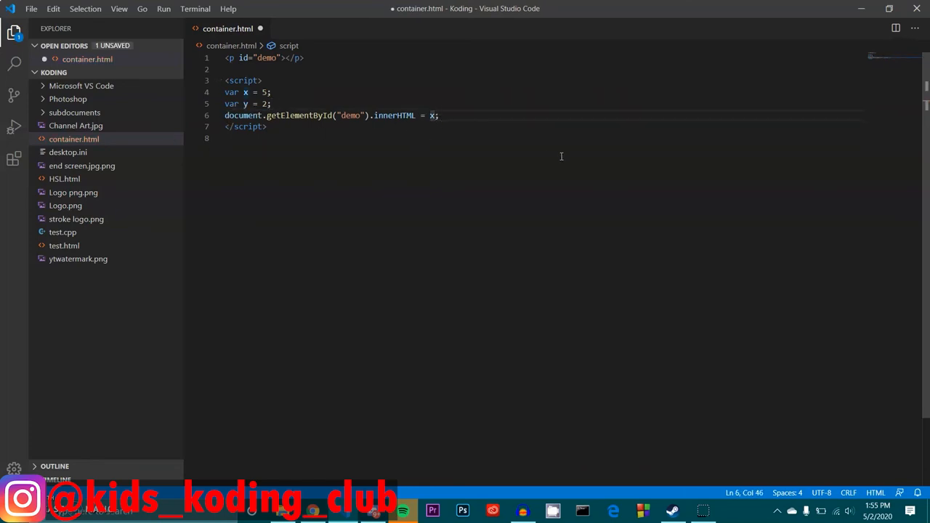
{"action": "type", "text": "**y"}
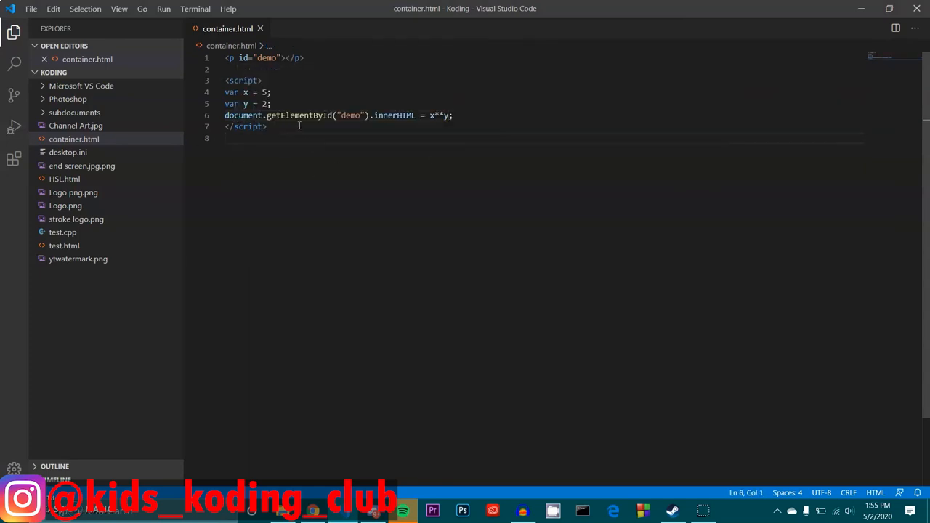
{"action": "mouse_move", "coordinate": [249, 125]}
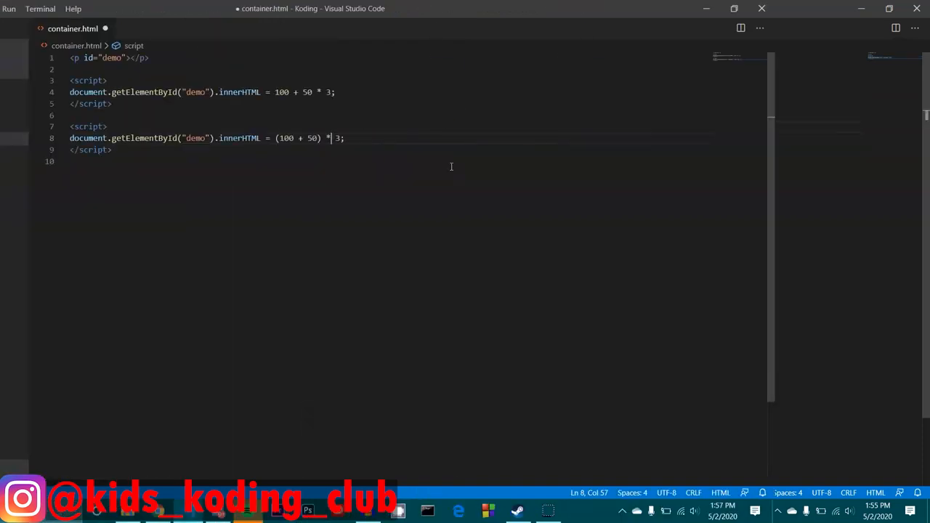
- Remove the first script so only (100 + 50) * 3 remains
{"action": "left_click", "coordinate": [14, 35]}
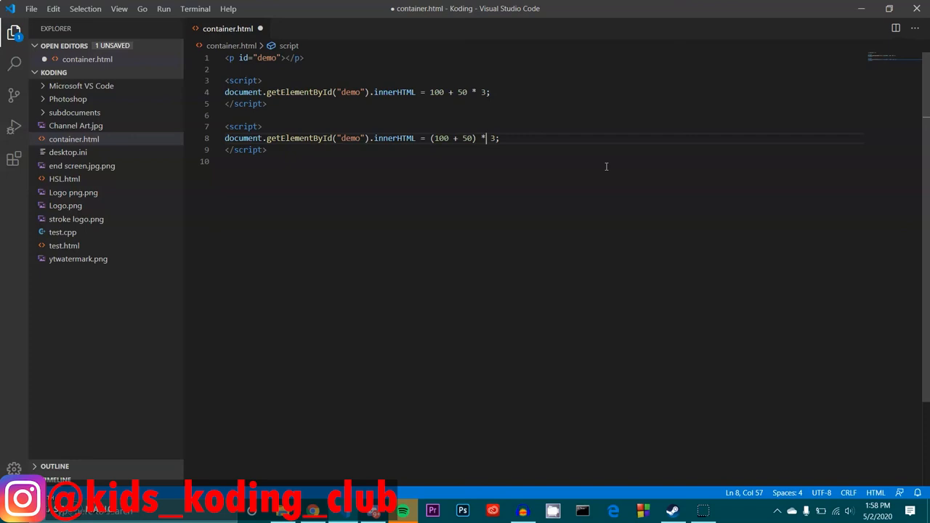
{"action": "mouse_move", "coordinate": [448, 124]}
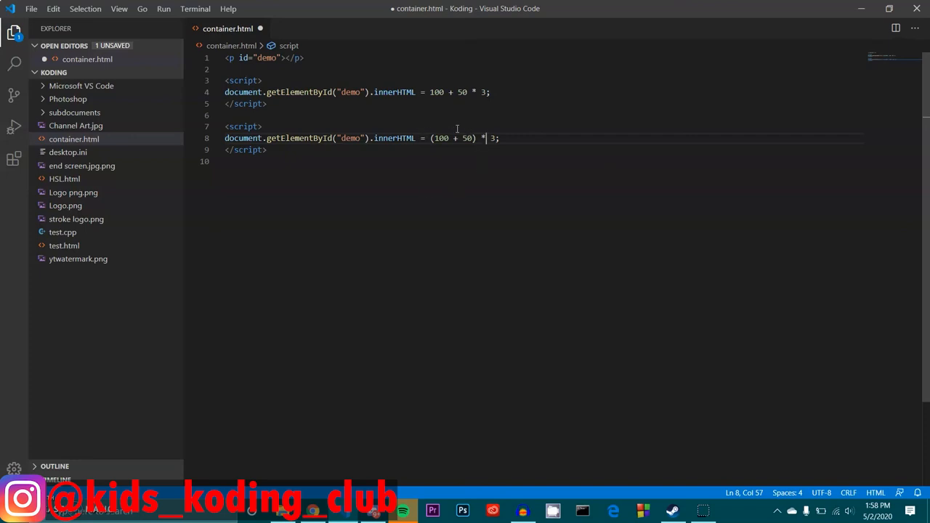
{"action": "mouse_move", "coordinate": [433, 120]}
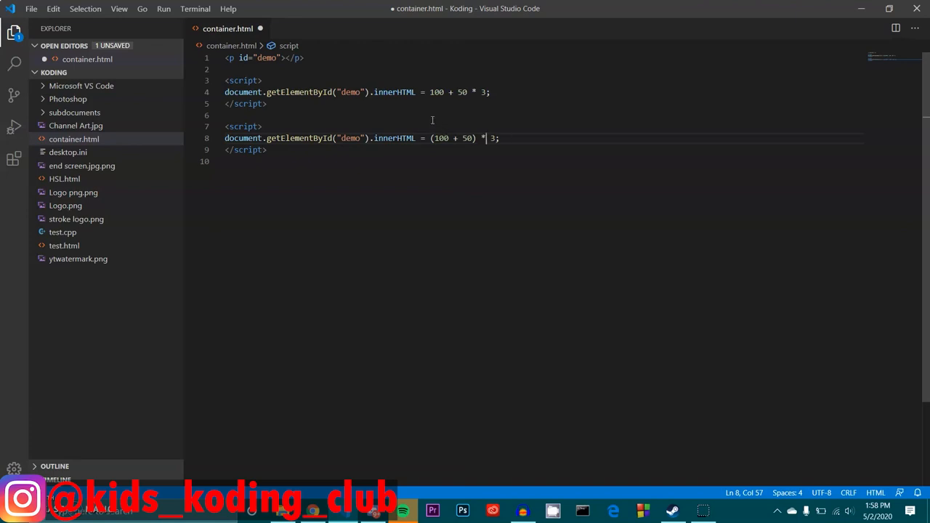
{"action": "mouse_move", "coordinate": [500, 137]}
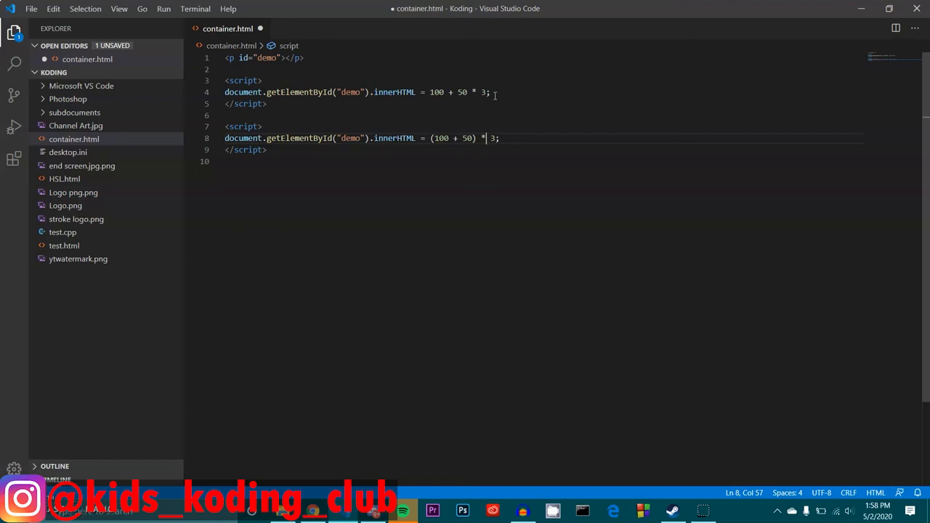
{"action": "mouse_move", "coordinate": [526, 169]}
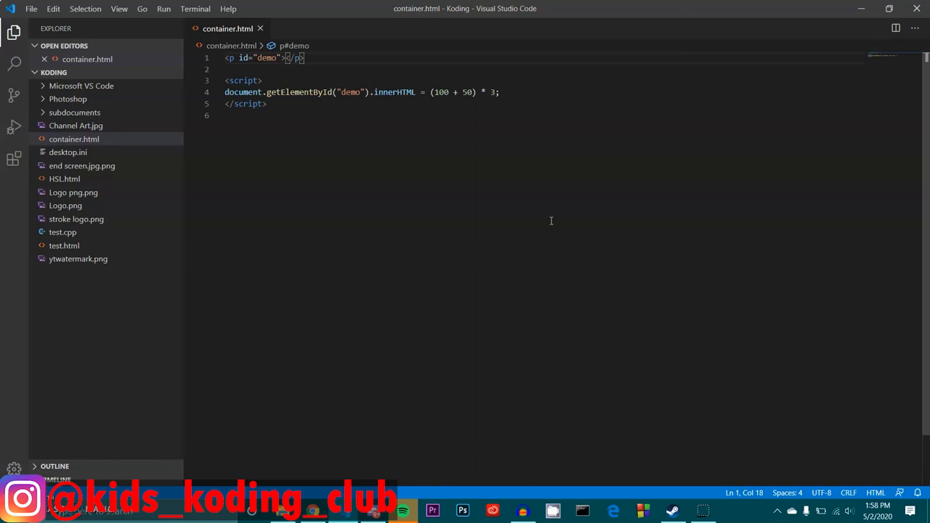
{"action": "mouse_move", "coordinate": [491, 101]}
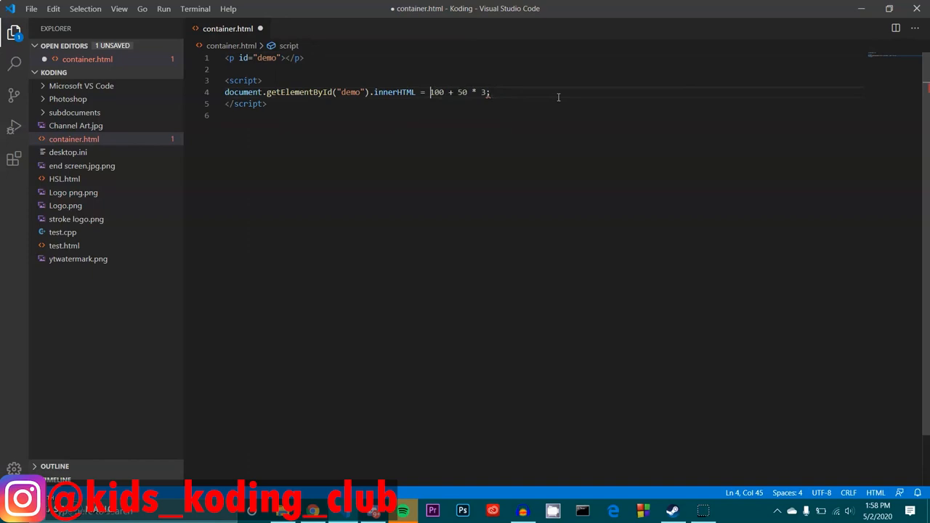
- Save container.html with the expression 100 + 50 * 3, parentheses removed
{"action": "key", "text": "ctrl+s"}
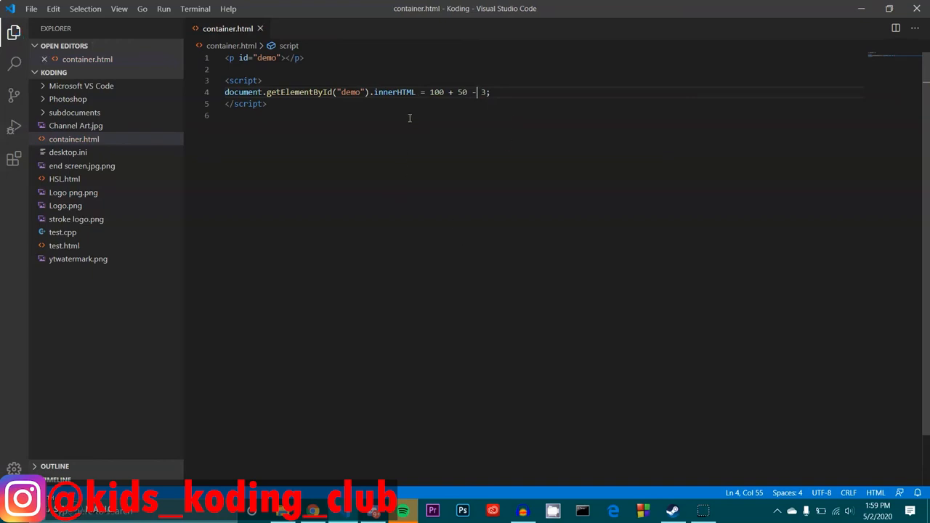
{"action": "mouse_move", "coordinate": [403, 305]}
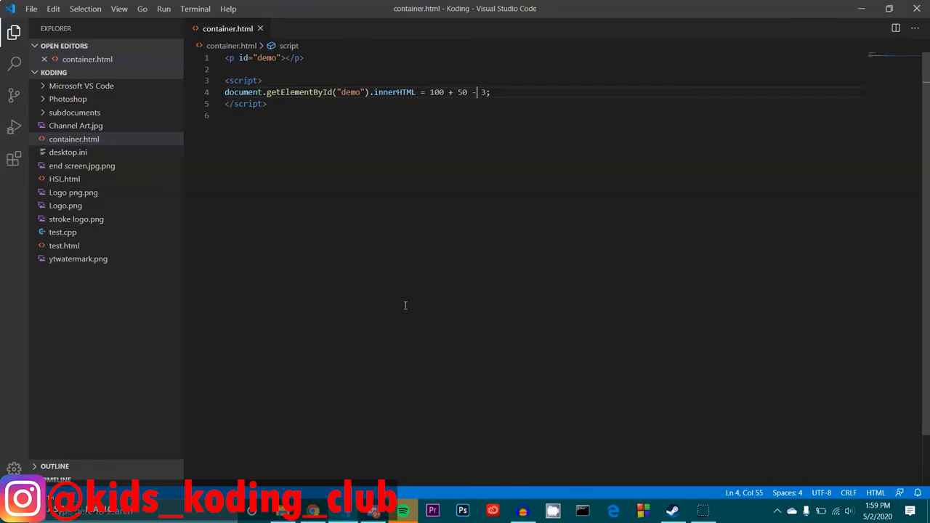